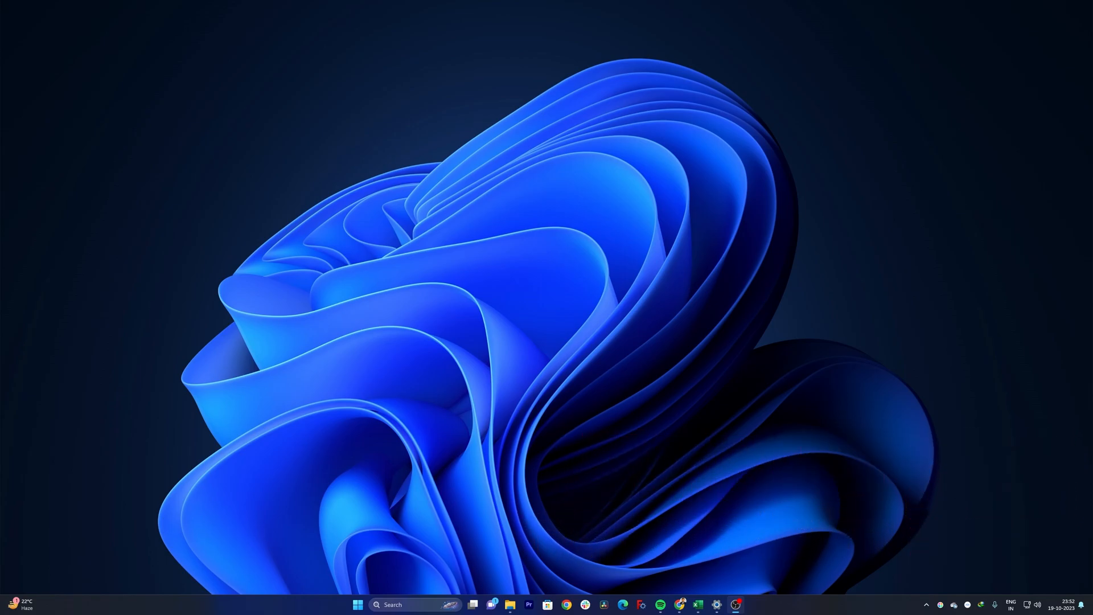
# Step: Open GD&T.pdf from the Resources folder so it loads in Acrobat
pyautogui.click(509, 605)
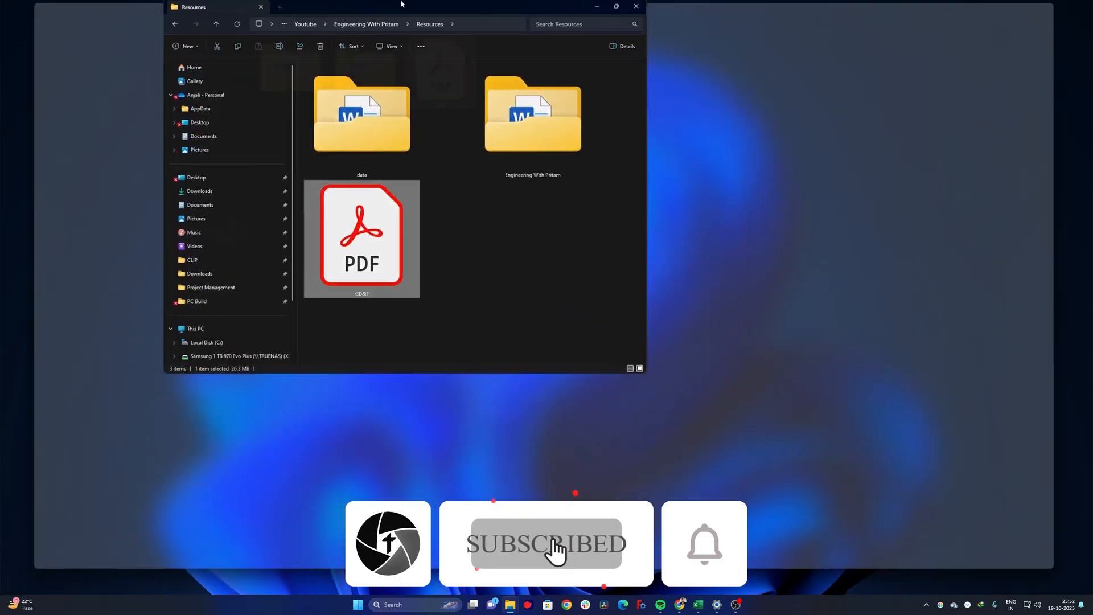
pyautogui.doubleClick(361, 236)
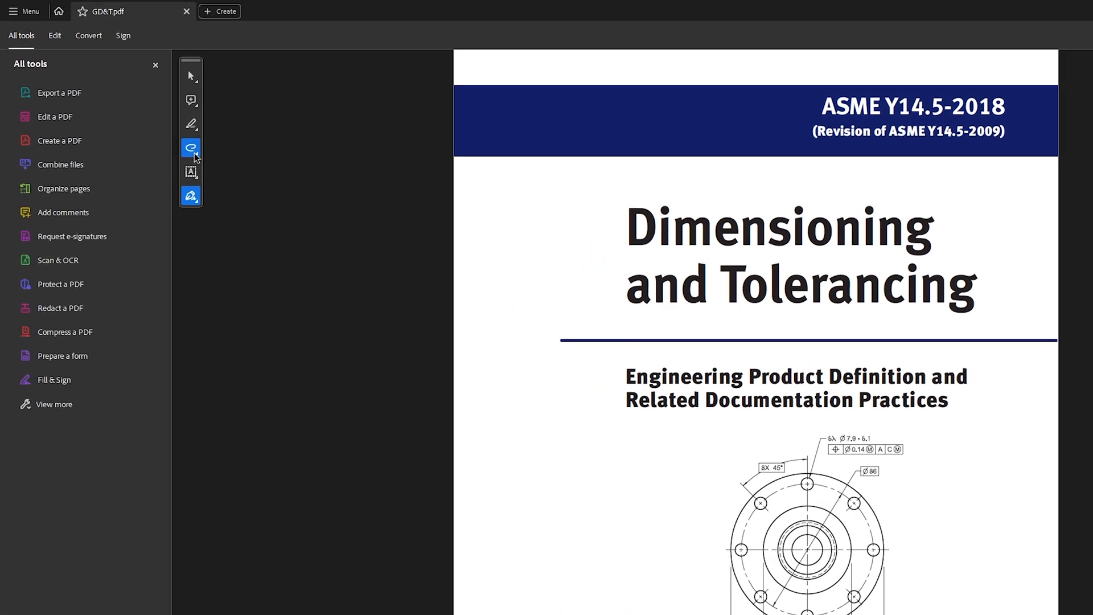
# Step: Browse Acrobat's tools, start Save As with a different folder, then cancel and close Acrobat
pyautogui.click(190, 147)
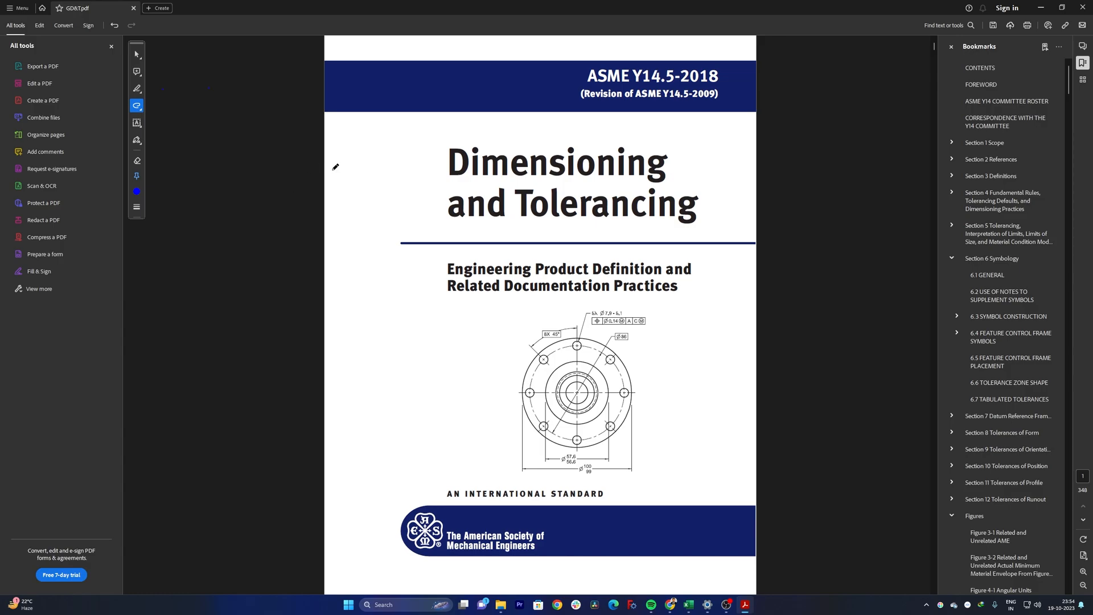
pyautogui.moveTo(362, 147); pyautogui.dragTo(397, 251)
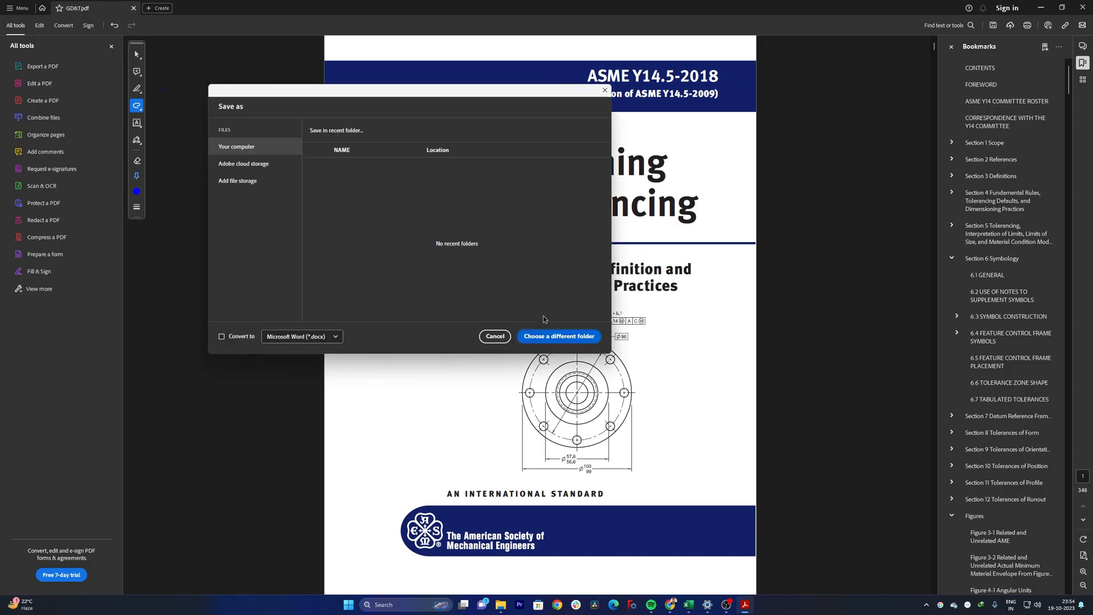
pyautogui.click(557, 336)
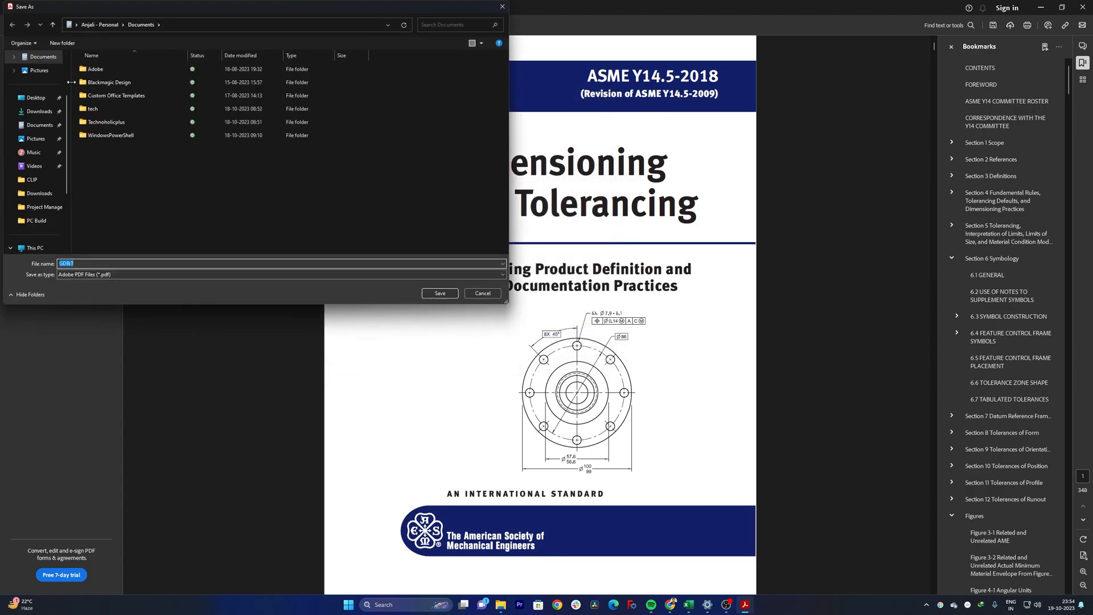
pyautogui.click(440, 293)
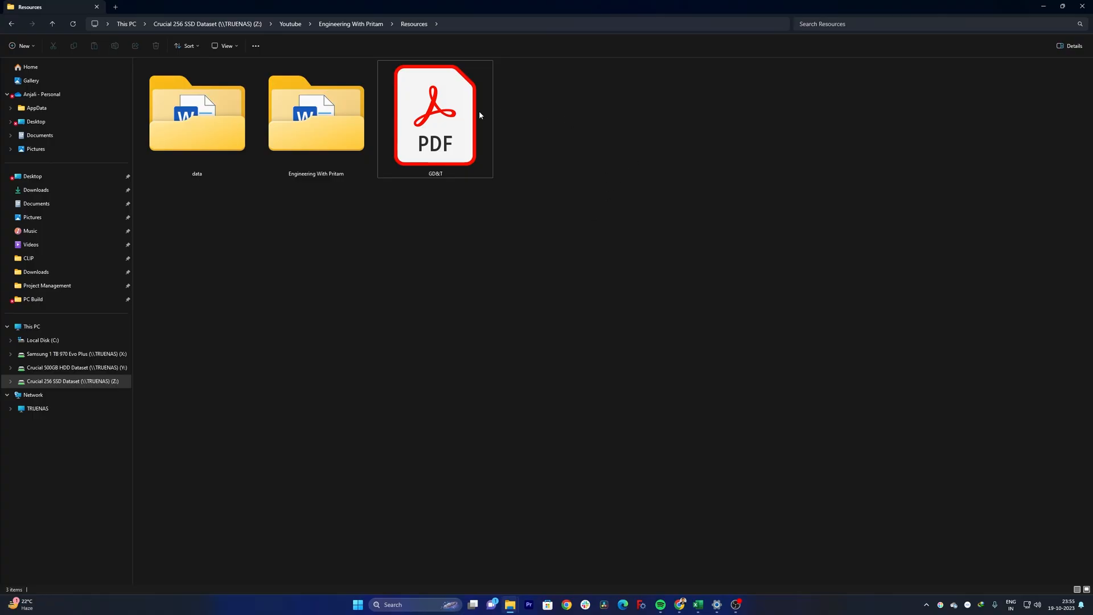
# Step: Open GD&T.pdf with Drawboard PDF via the file's Open with menu
pyautogui.rightClick(435, 115)
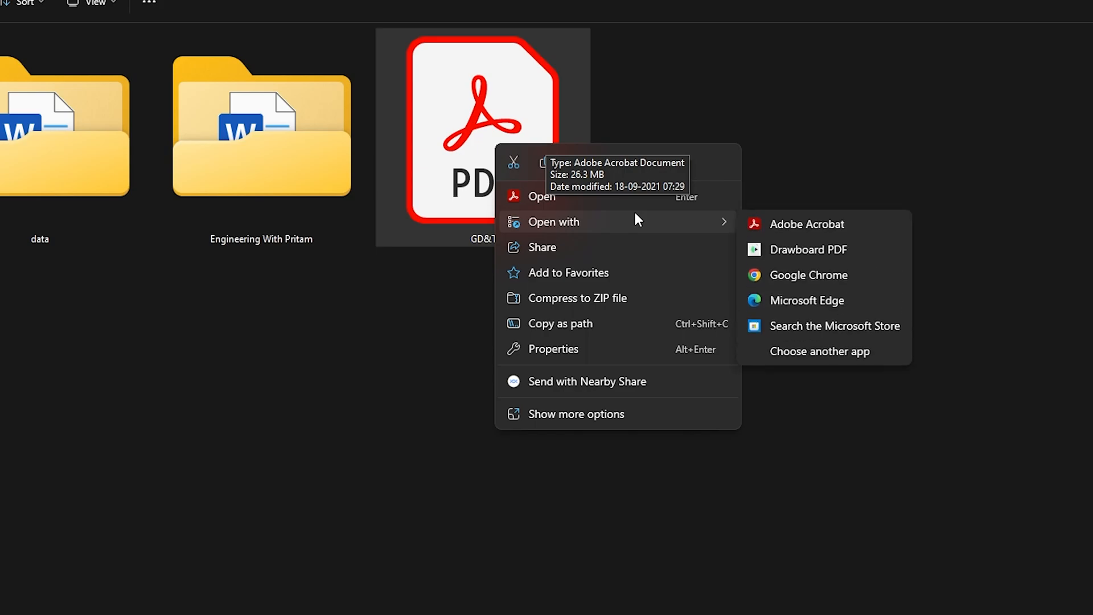
pyautogui.moveTo(809, 249)
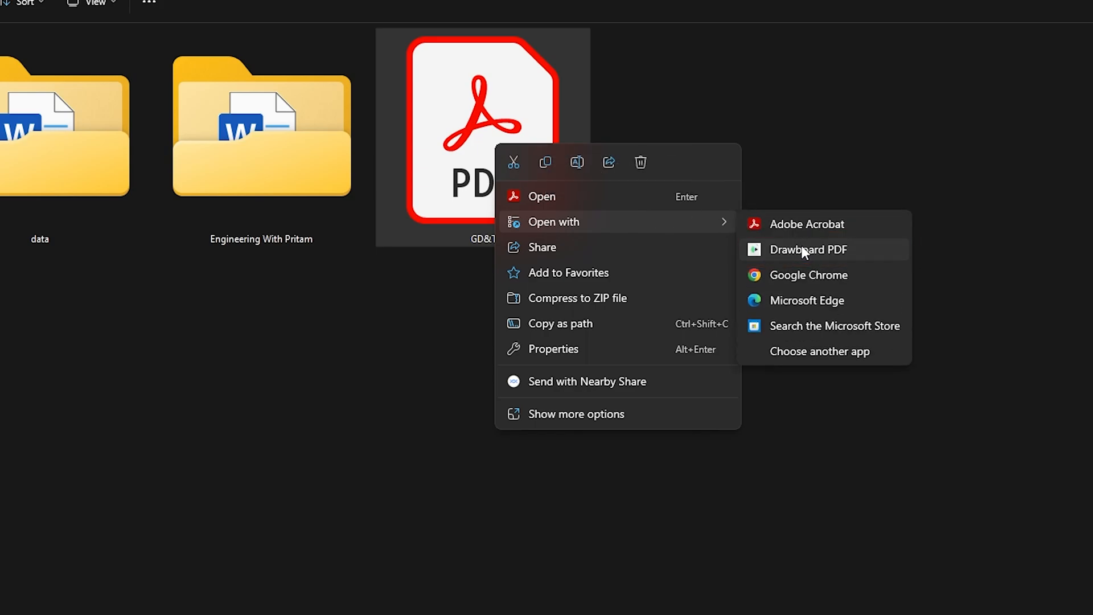
pyautogui.click(808, 250)
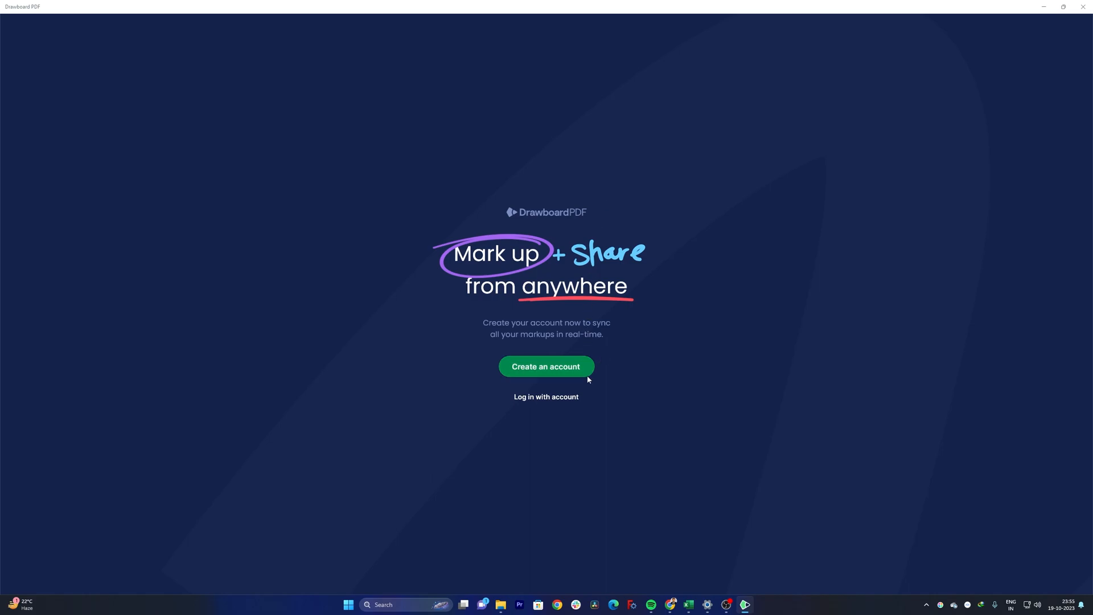
pyautogui.moveTo(565, 423)
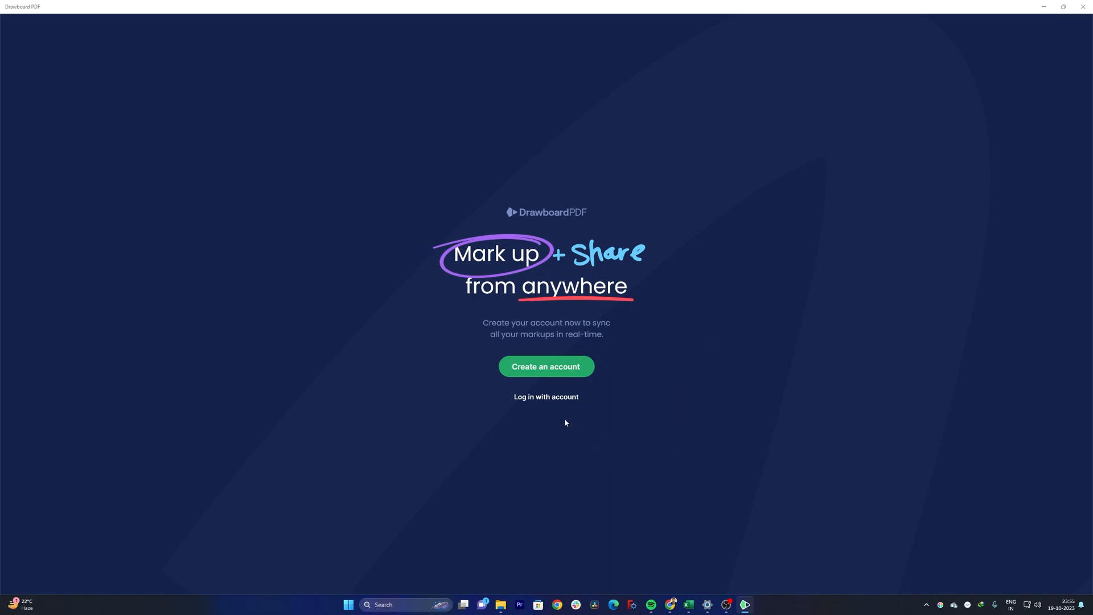
# Step: Log in to the existing Drawboard account through Google, entering the email and password
pyautogui.click(546, 367)
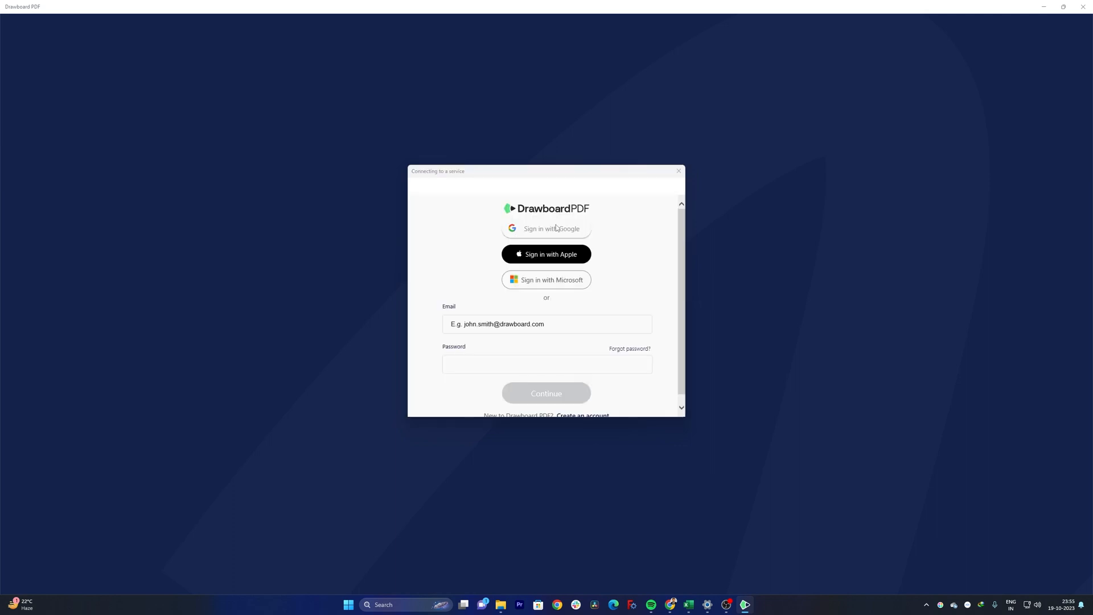
pyautogui.click(545, 228)
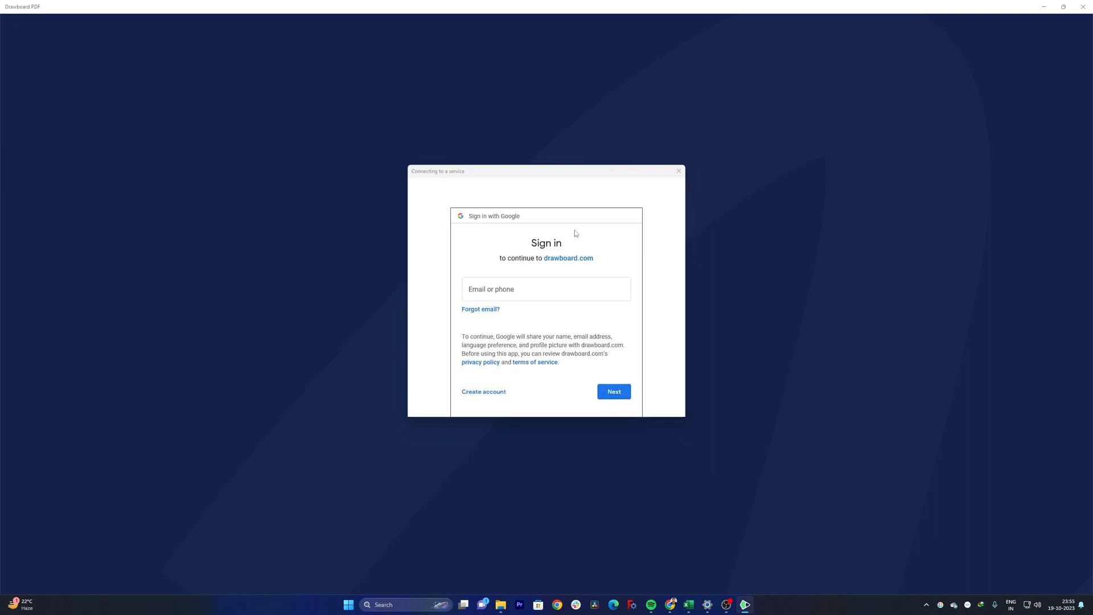
pyautogui.click(545, 288)
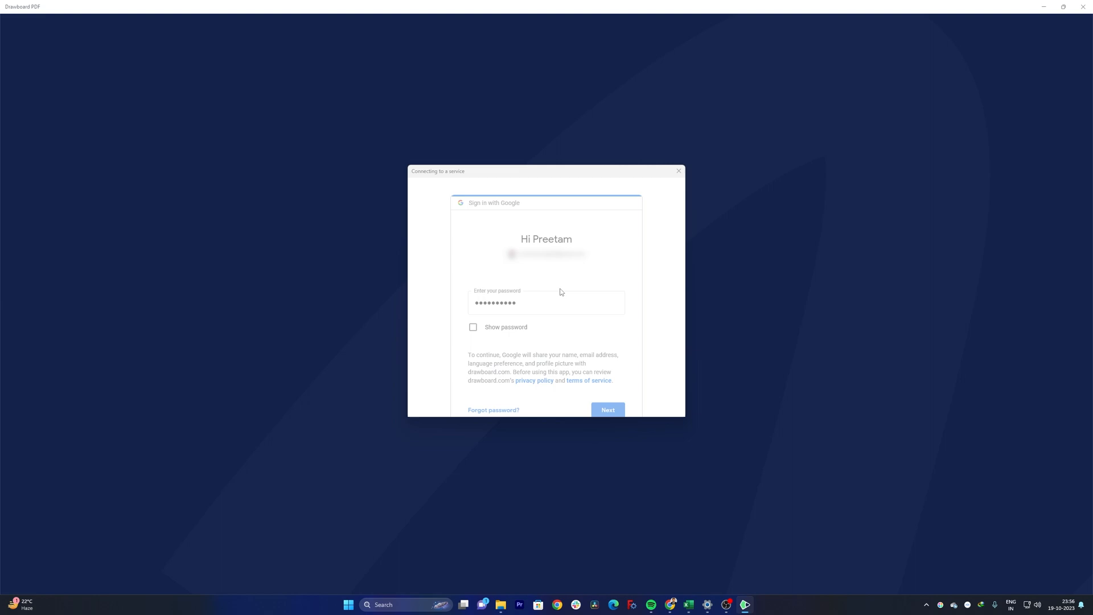
pyautogui.click(607, 410)
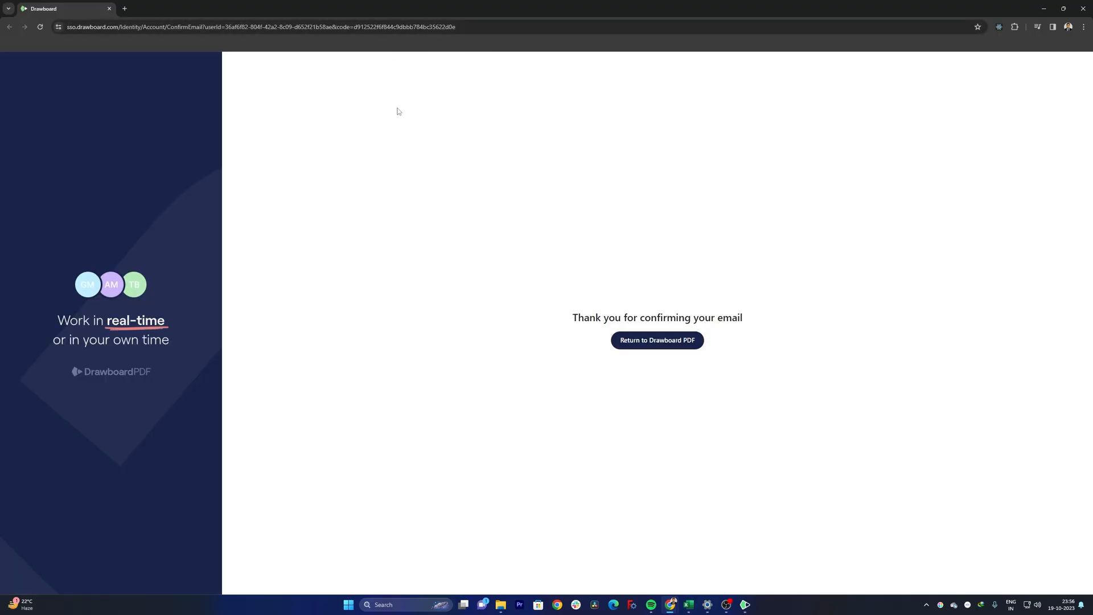
# Step: Return to Drawboard PDF from the confirmation page and sign in with the Microsoft account
pyautogui.click(655, 340)
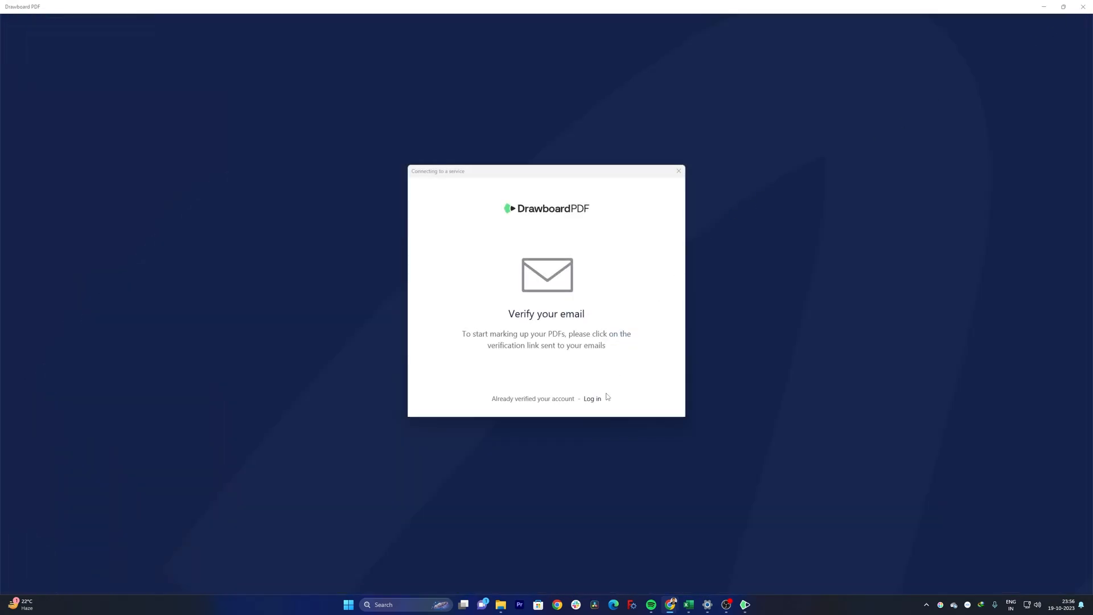
pyautogui.click(592, 399)
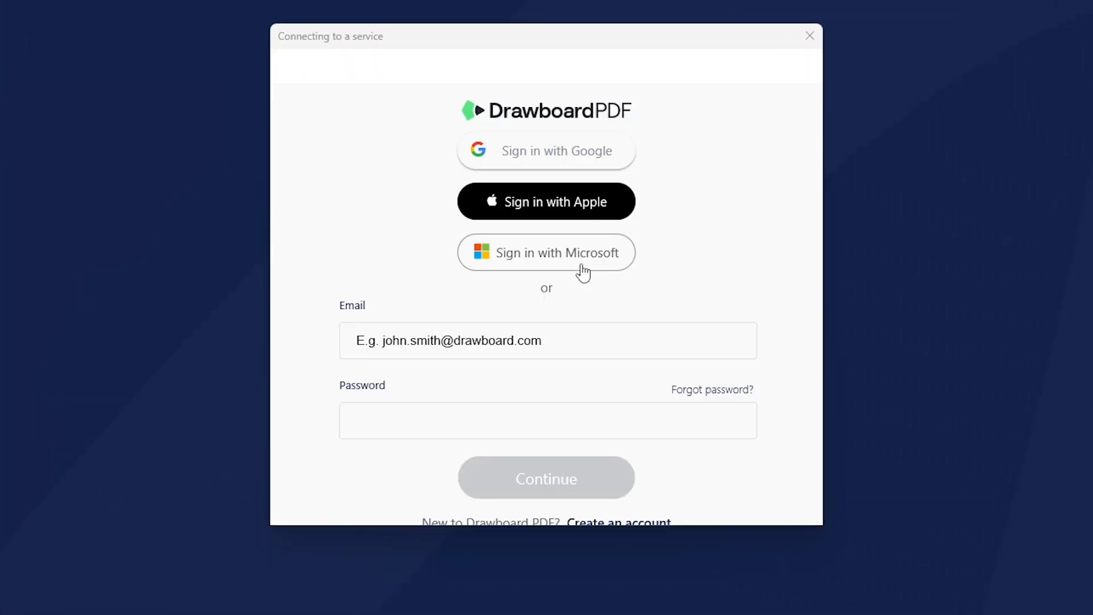
pyautogui.click(545, 150)
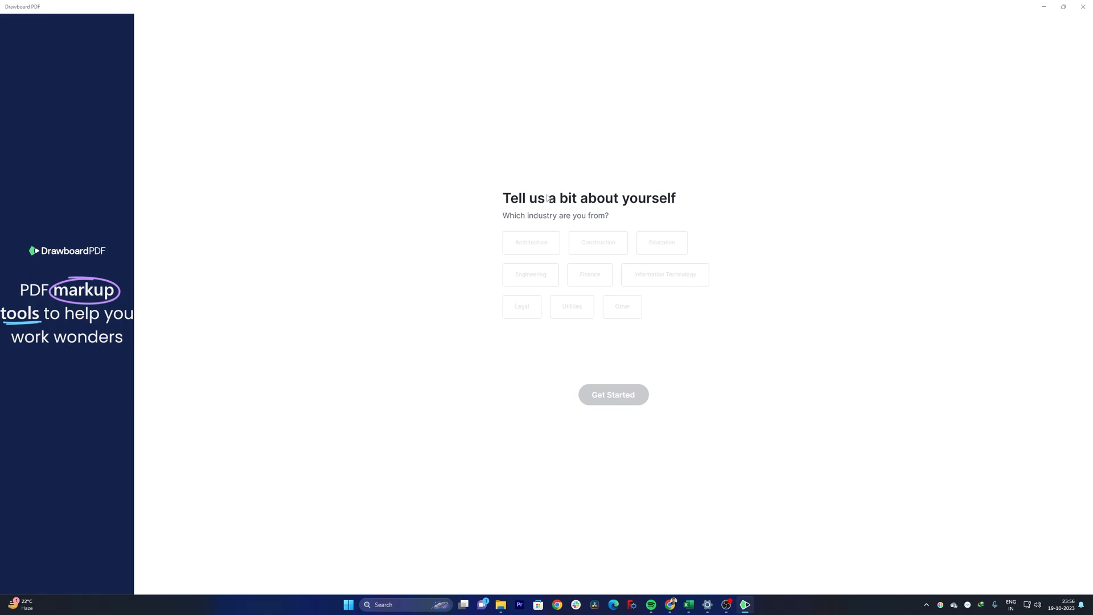
pyautogui.moveTo(628, 323)
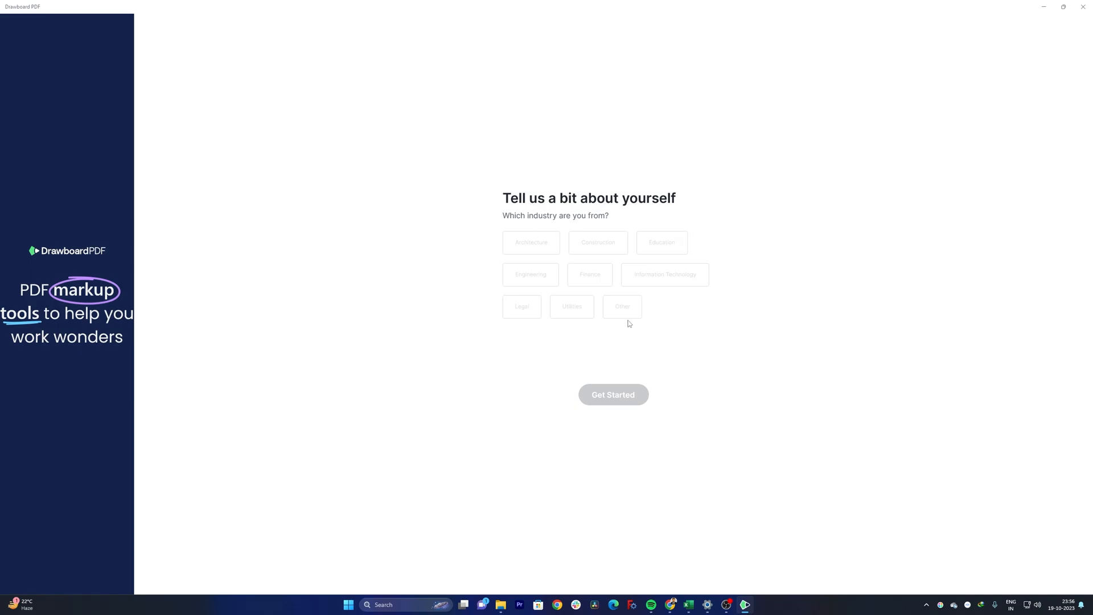
# Step: Set the industry to Other with 'Student' typed in and get started with the document
pyautogui.click(622, 307)
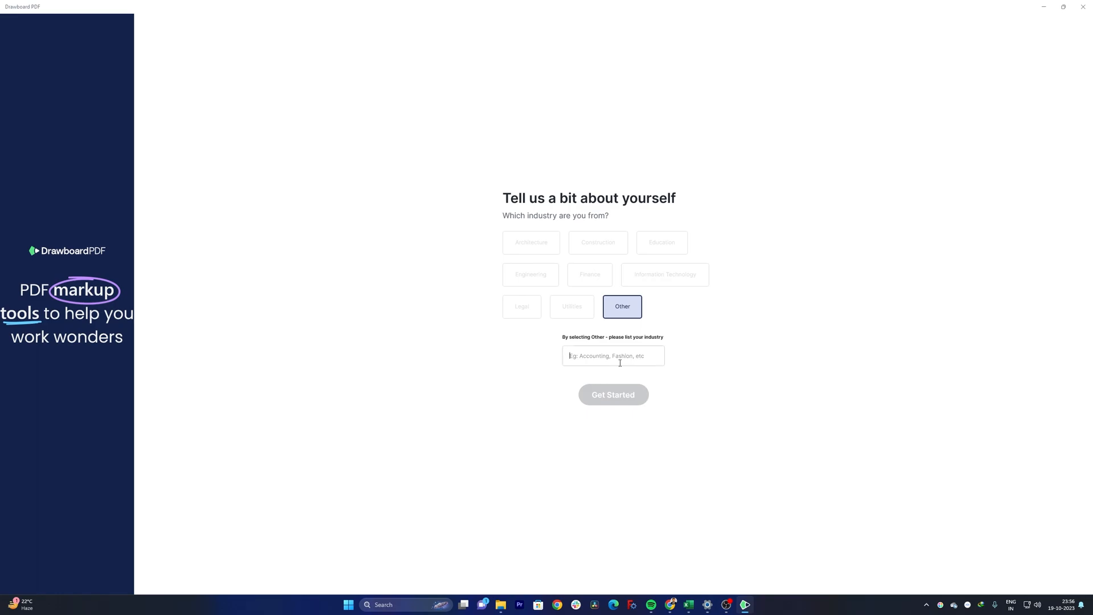
pyautogui.write('Student')
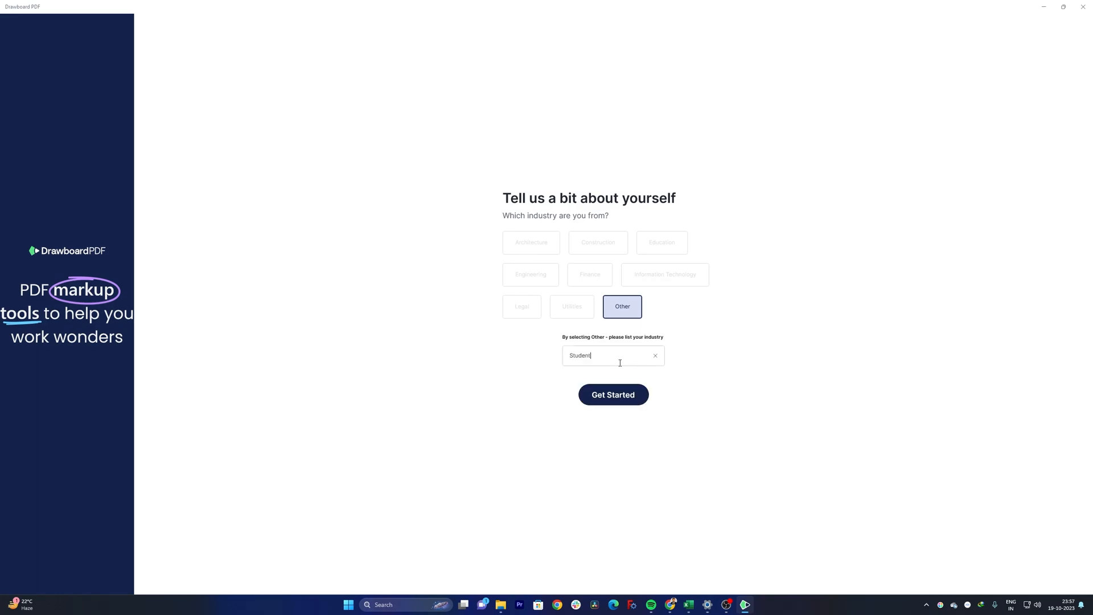
pyautogui.moveTo(612, 395)
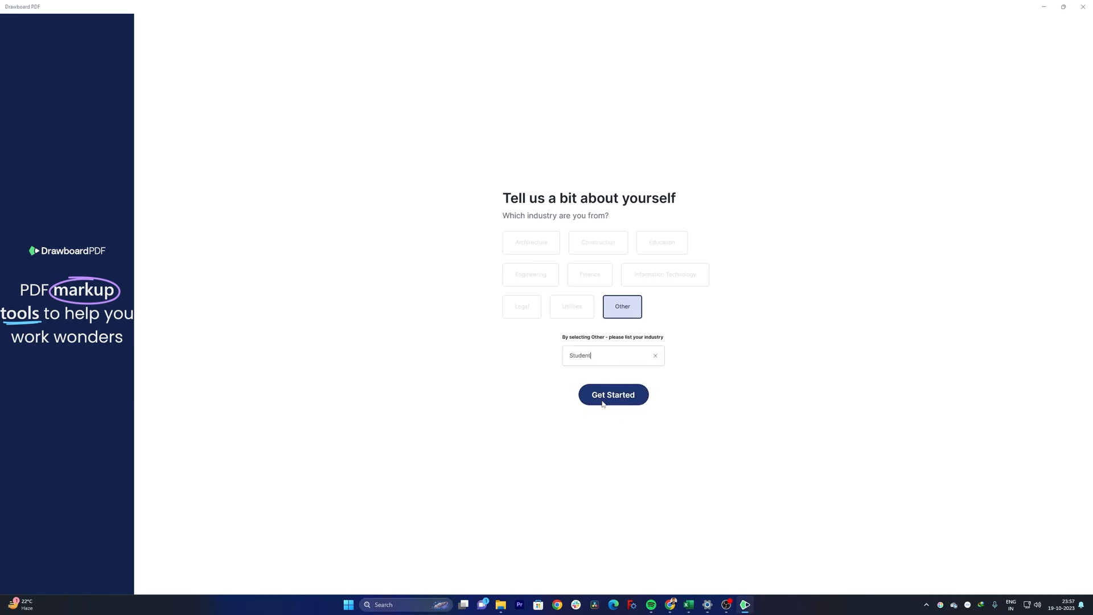
pyautogui.click(613, 395)
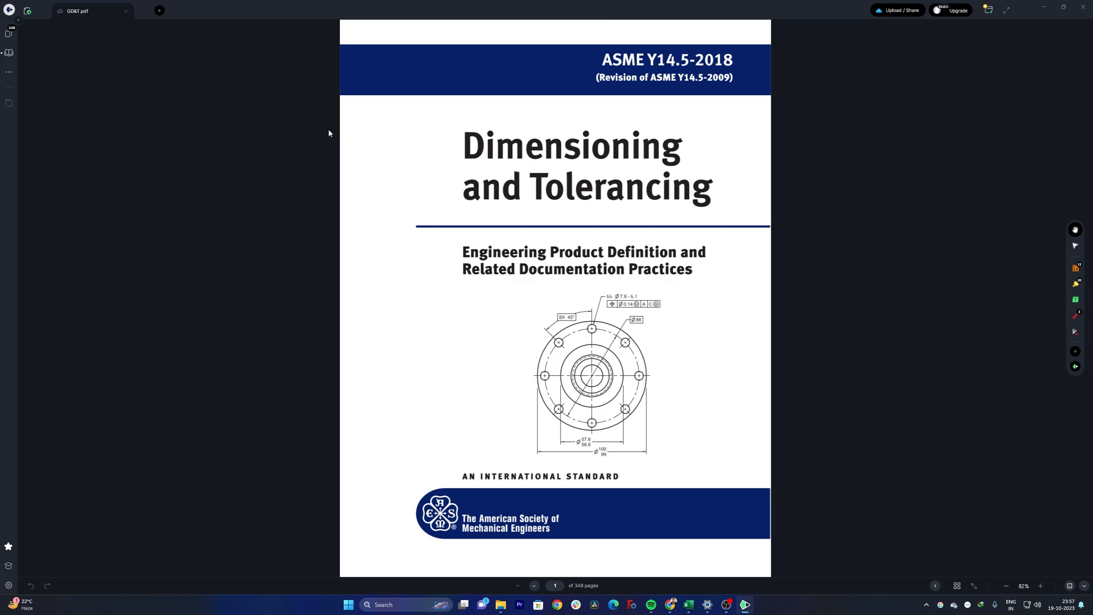
# Step: Show the GD&T page thumbnails as a grid and enlarge them with the size slider
pyautogui.click(9, 45)
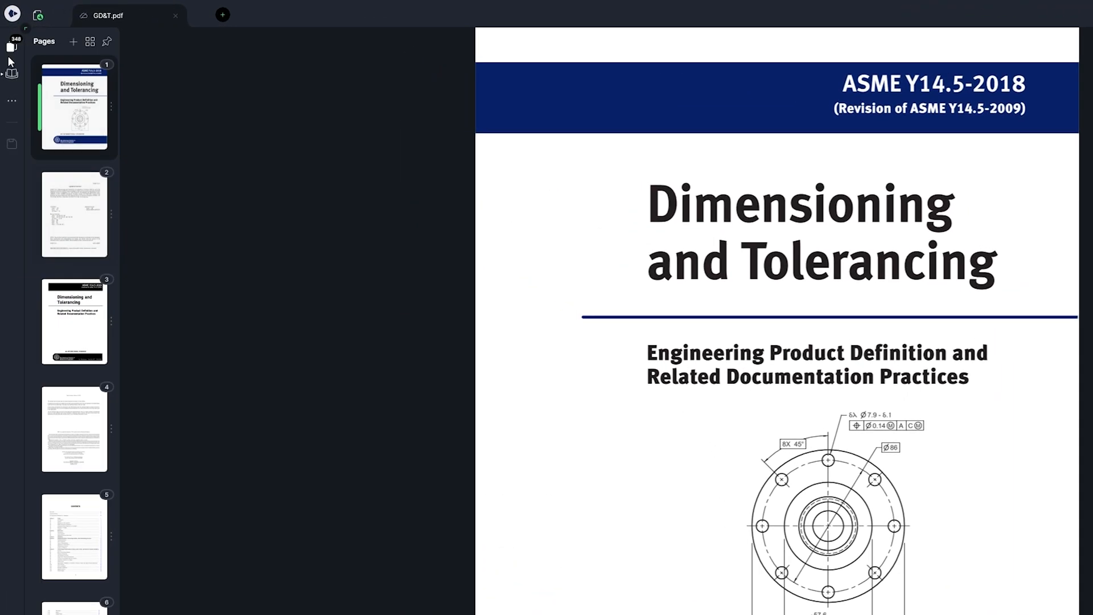
pyautogui.scroll(-3)
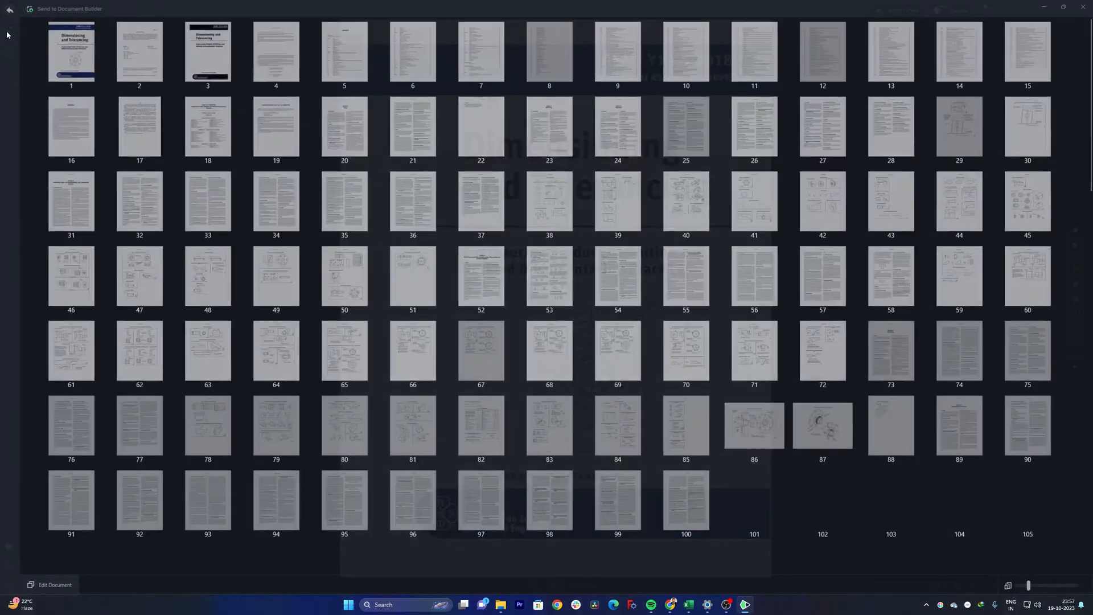
pyautogui.moveTo(1031, 585); pyautogui.dragTo(999, 572)
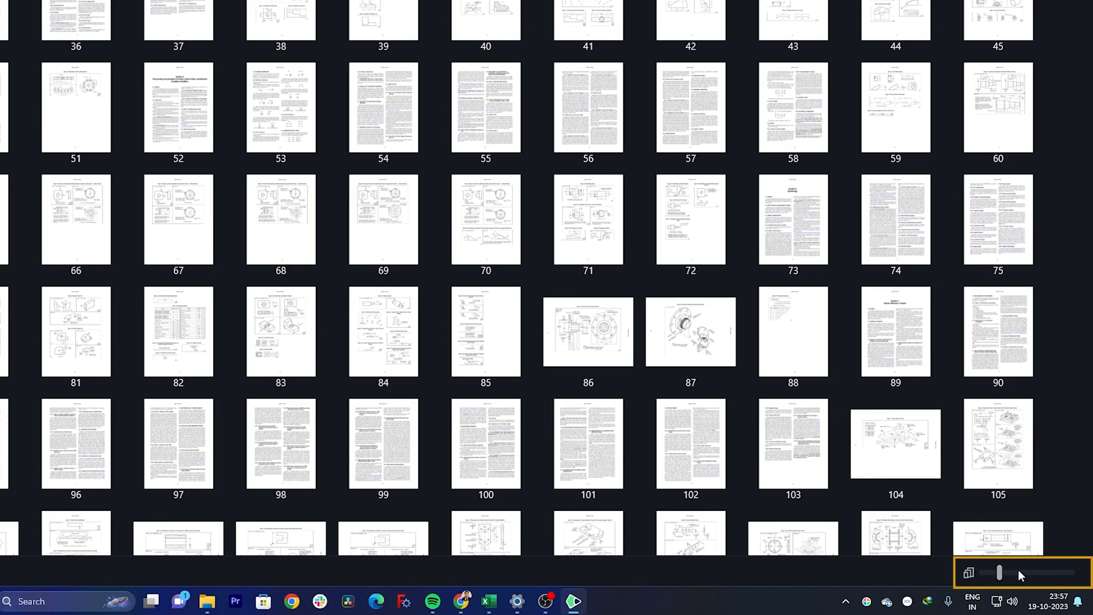
pyautogui.moveTo(999, 573); pyautogui.dragTo(1036, 573)
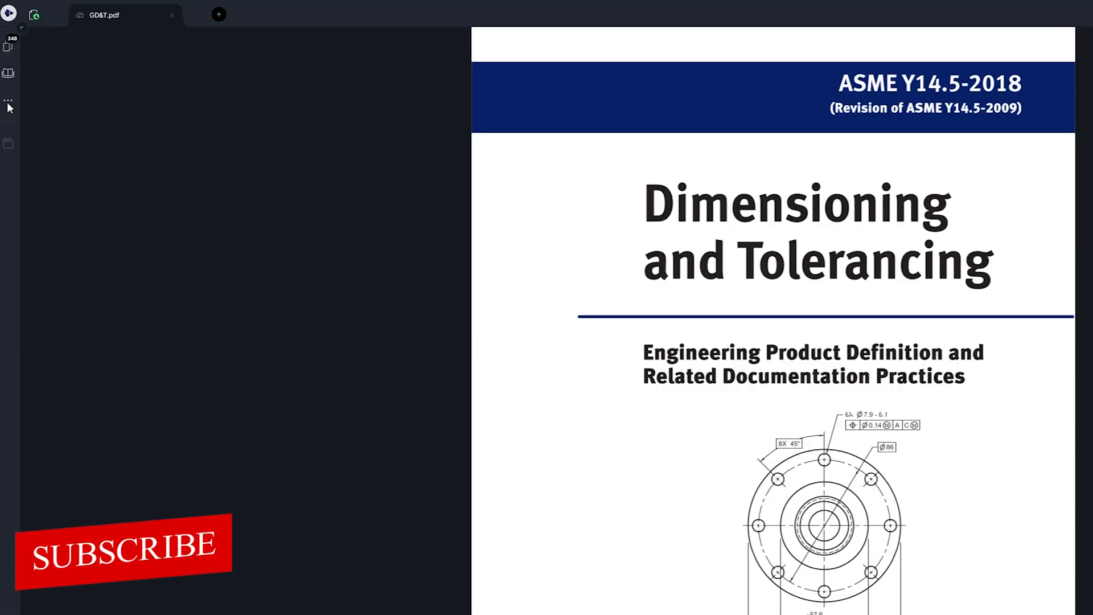
# Step: Scroll the GD&T standard toward the Location of Features section while trying annotations
pyautogui.click(8, 102)
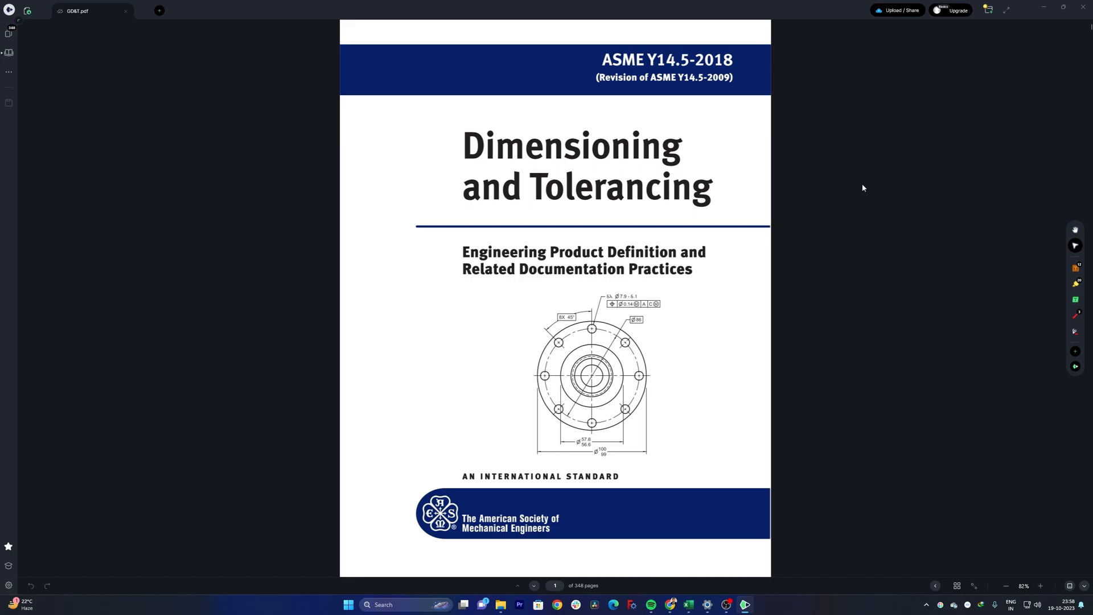
pyautogui.moveTo(999, 292)
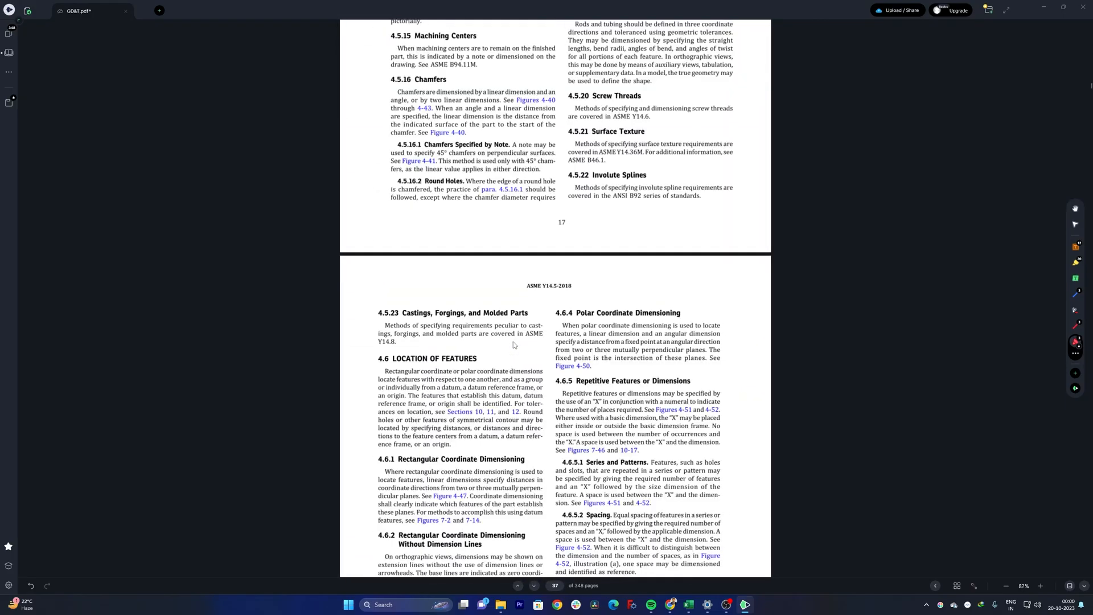
# Step: Scroll to page 18 and close the GD&T tab, raising the Save Changes prompt
pyautogui.scroll(-3)
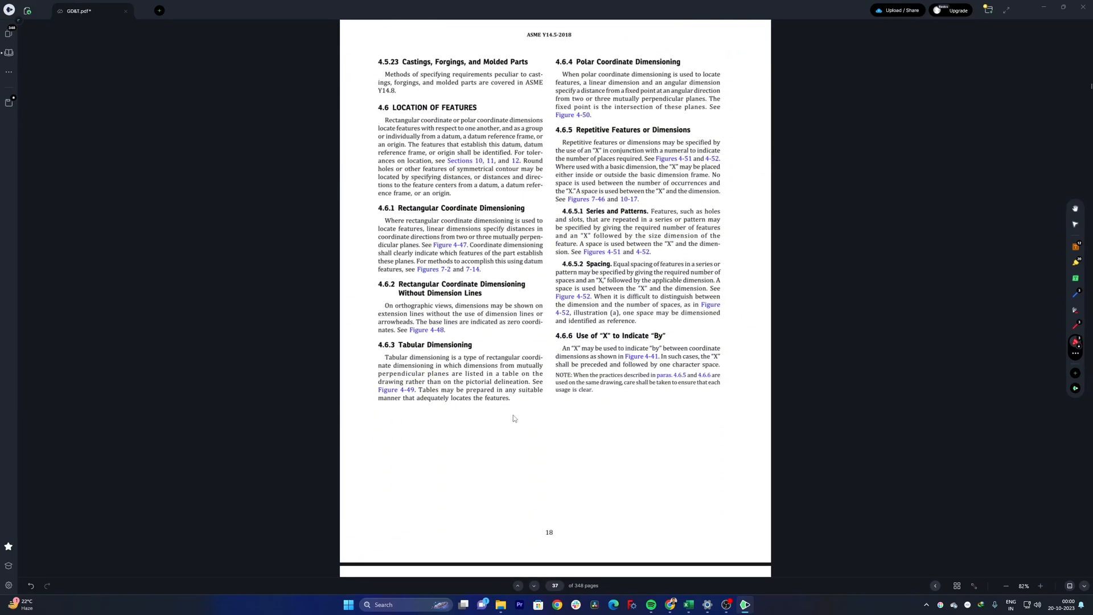
pyautogui.moveTo(494, 442)
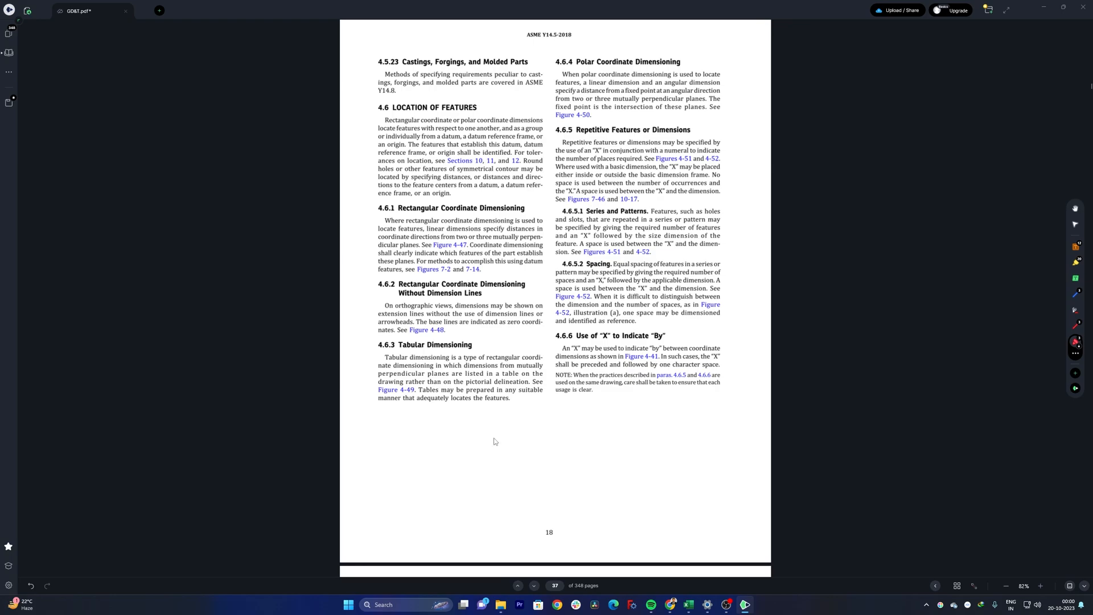
pyautogui.scroll(-3)
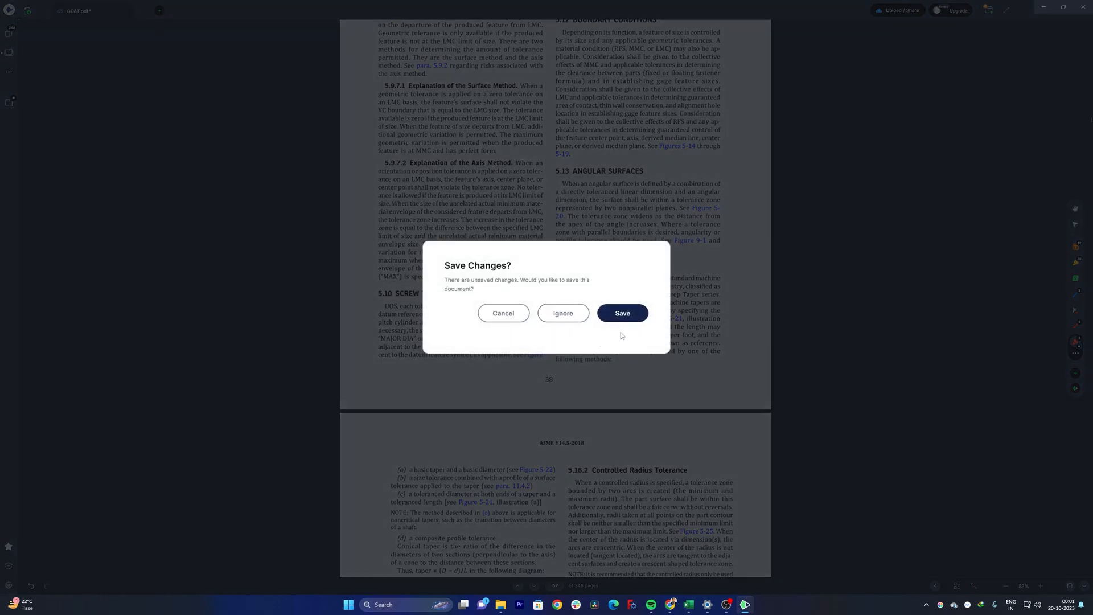
# Step: Save the GD&T changes and open the Bugs, Beetles and Butterflies sample PDF
pyautogui.click(561, 313)
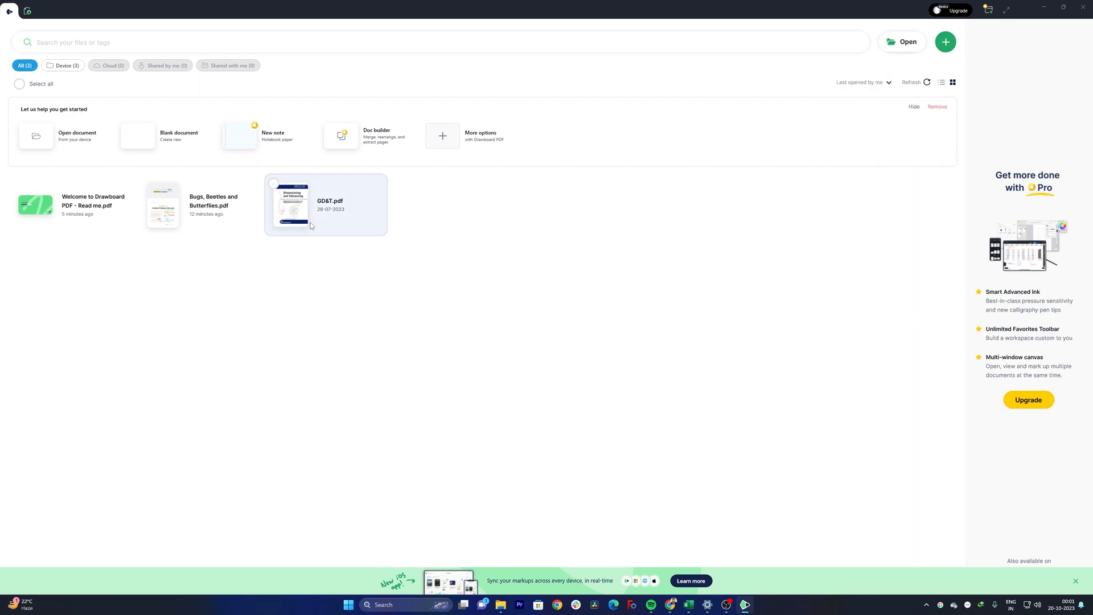
pyautogui.click(163, 206)
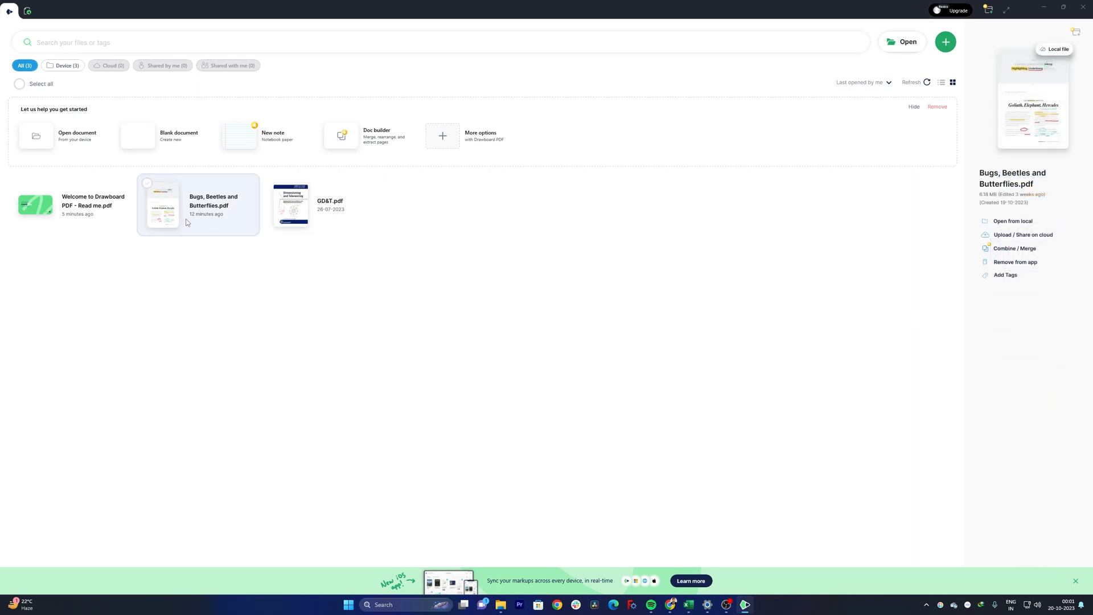
pyautogui.doubleClick(163, 203)
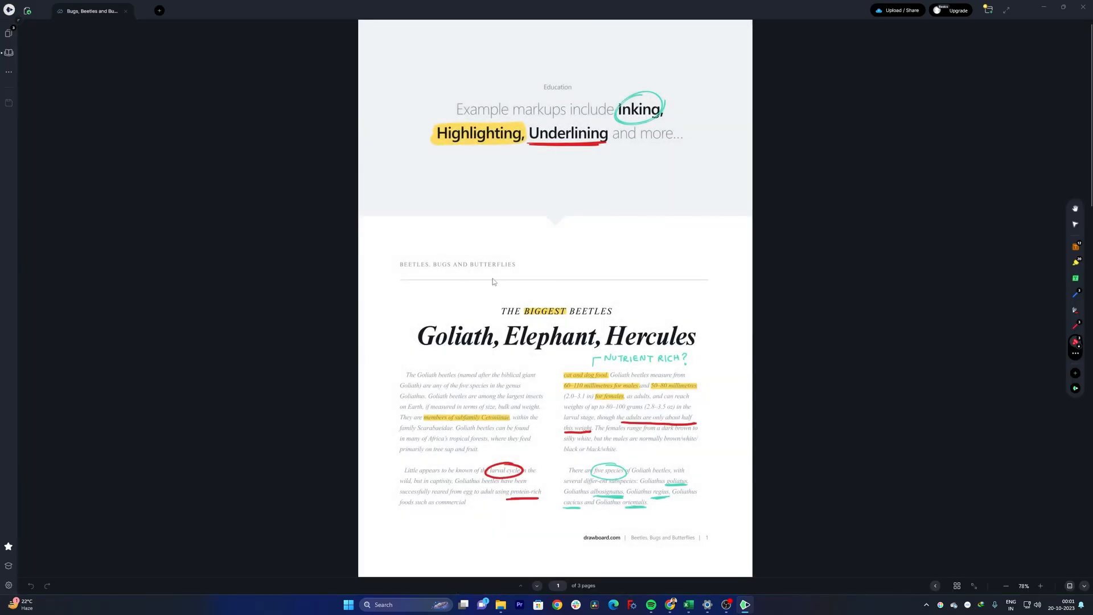
# Step: Draw a pink arrow beside the THORAX label on the Goliath beetle diagram page
pyautogui.scroll(-3)
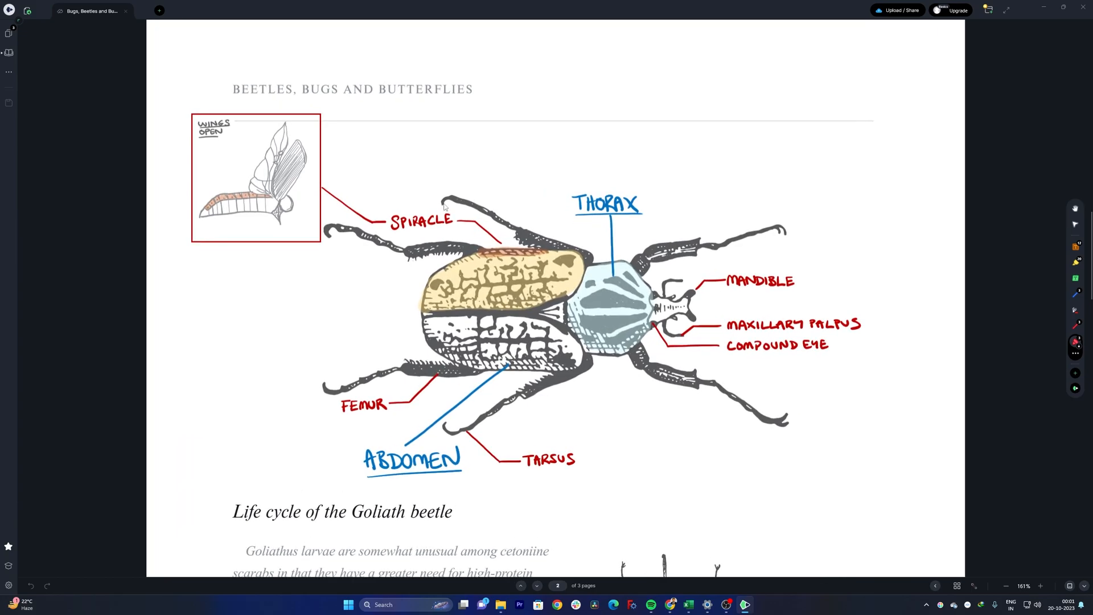
pyautogui.moveTo(629, 291)
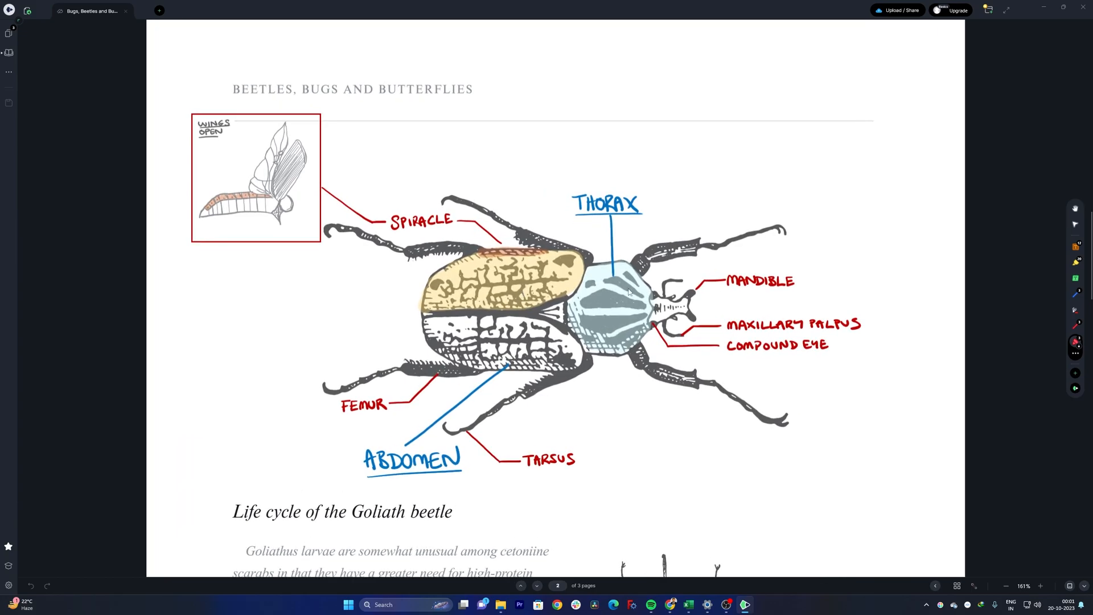
pyautogui.moveTo(858, 172)
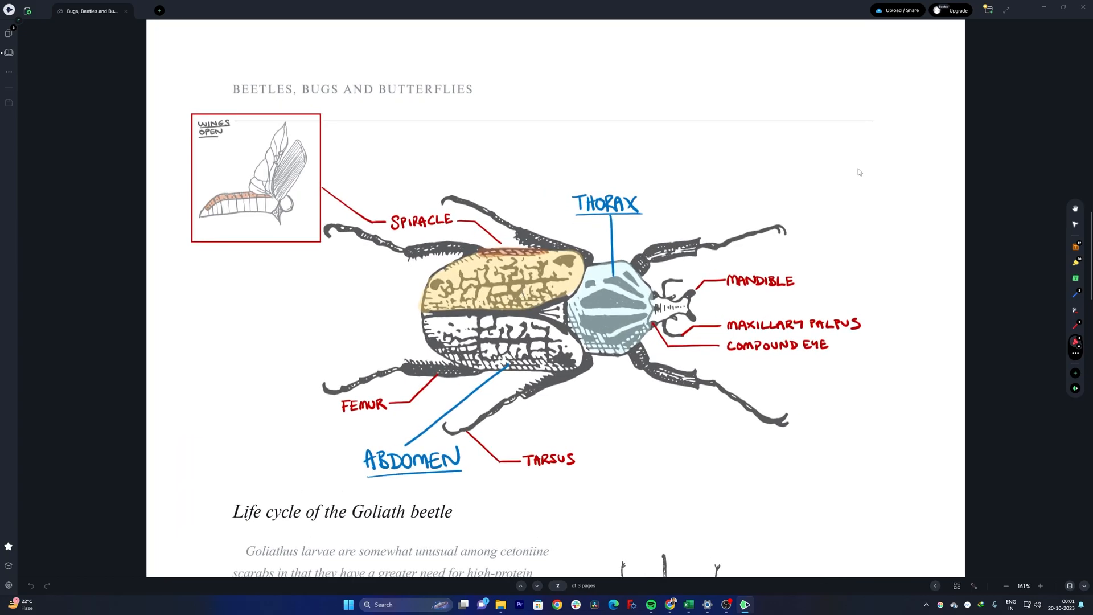
pyautogui.moveTo(644, 234); pyautogui.dragTo(697, 202)
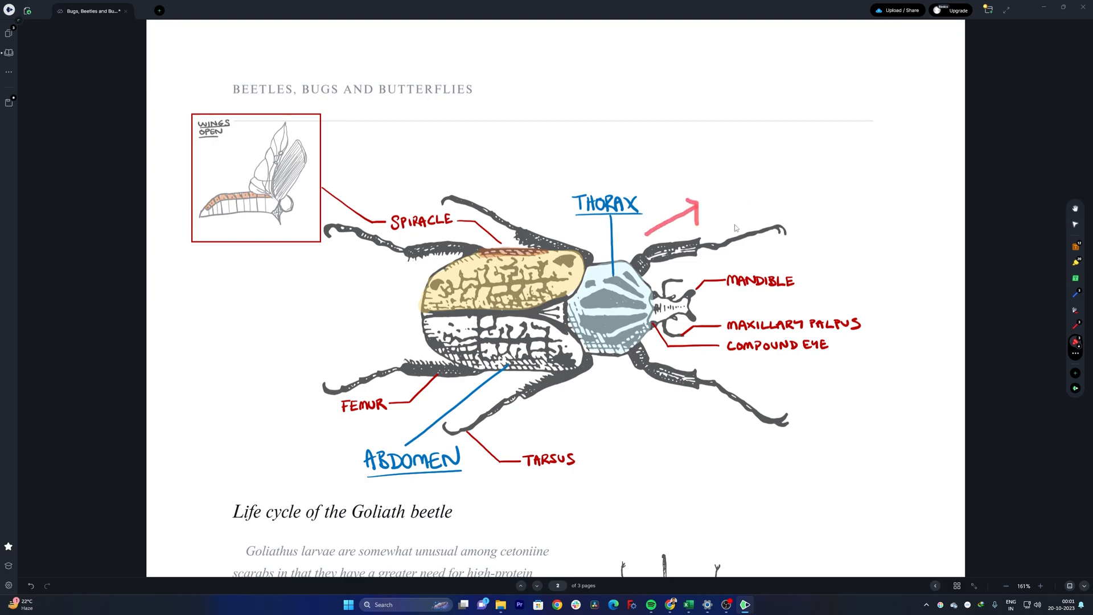
pyautogui.moveTo(688, 254)
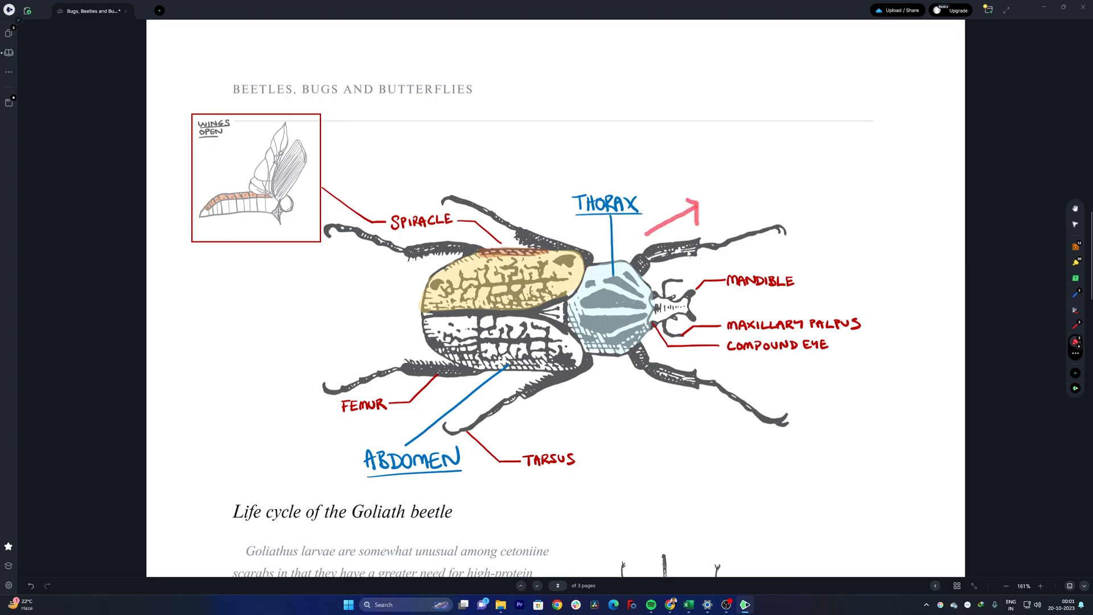
pyautogui.scroll(-3)
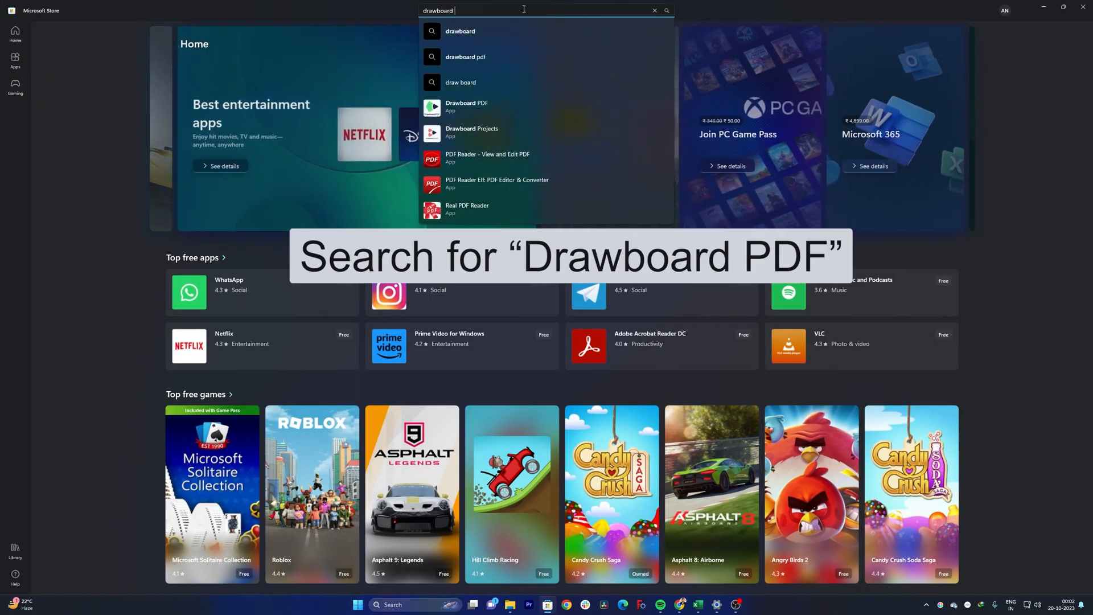
pyautogui.moveTo(466, 108)
pyautogui.write(' pdf')
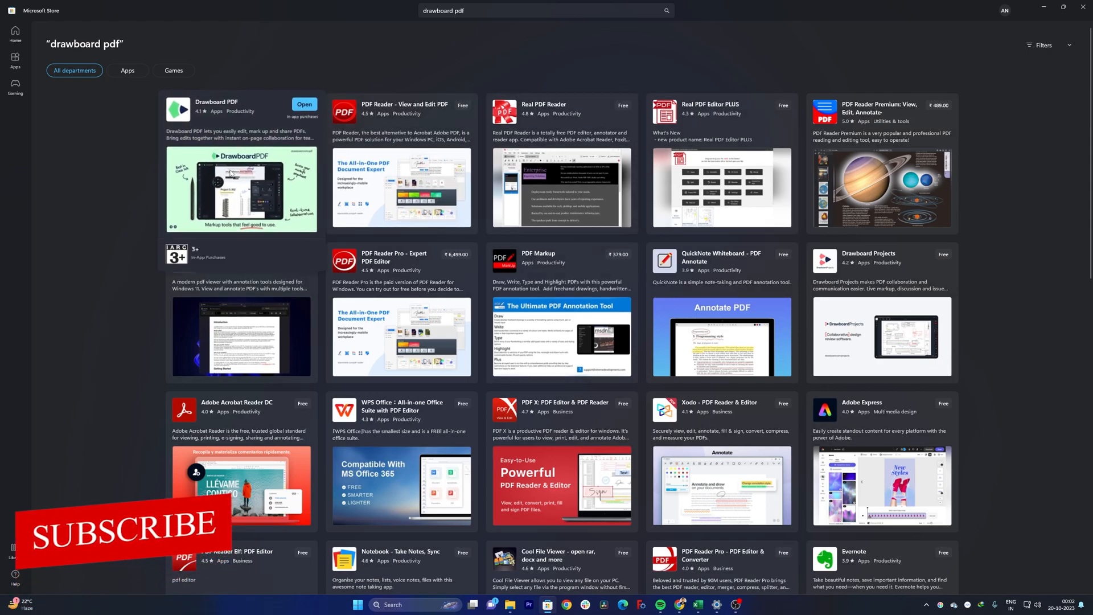
# Step: Select the Drawboard PDF search result to show its product page with rating and screenshots
pyautogui.click(216, 101)
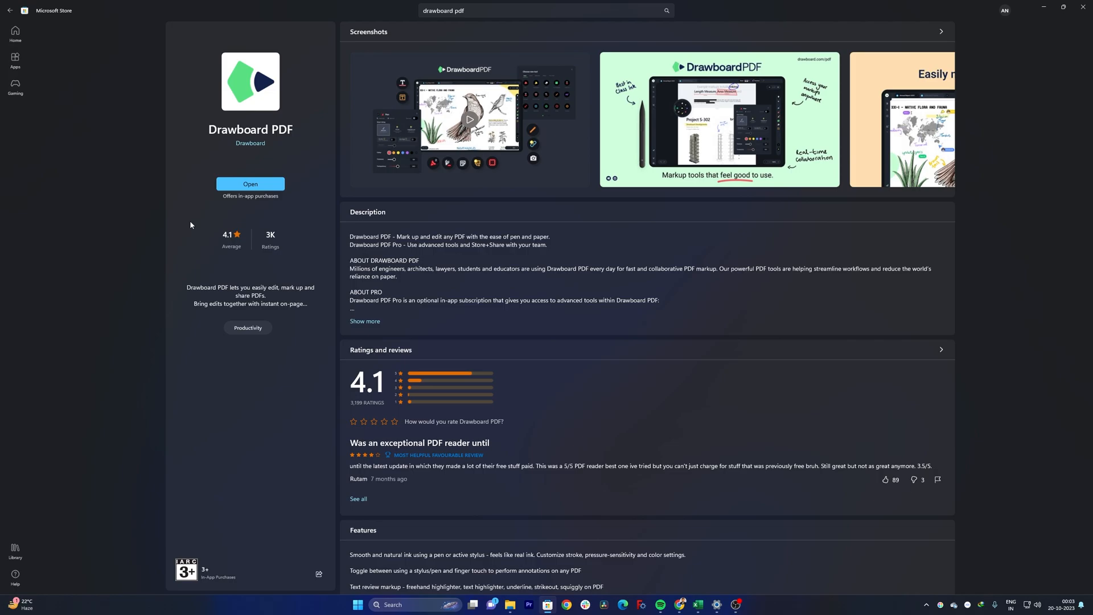
pyautogui.moveTo(292, 136)
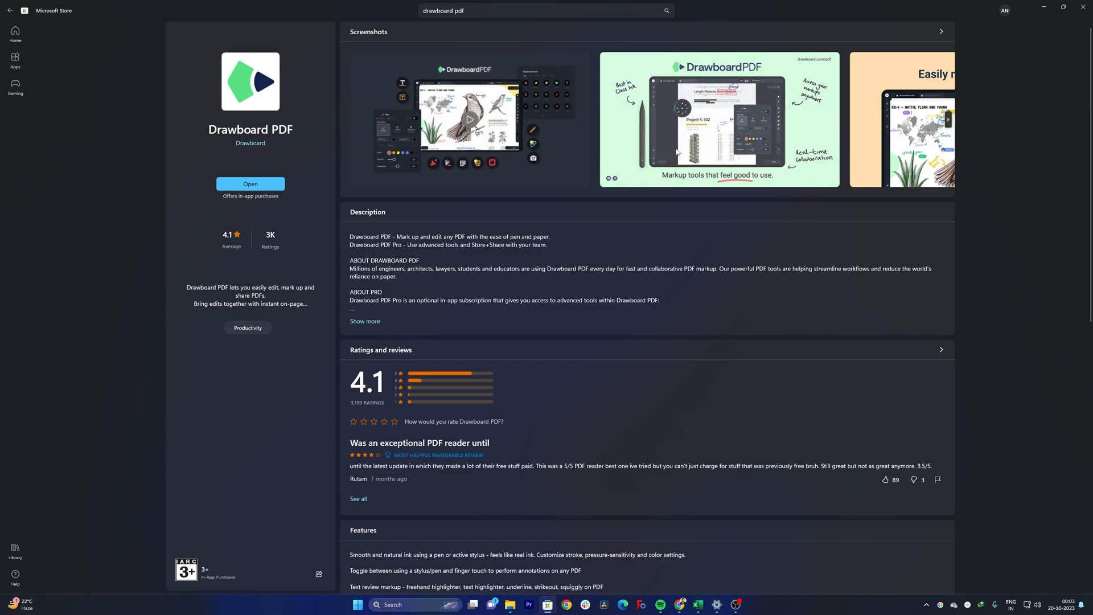
pyautogui.click(719, 119)
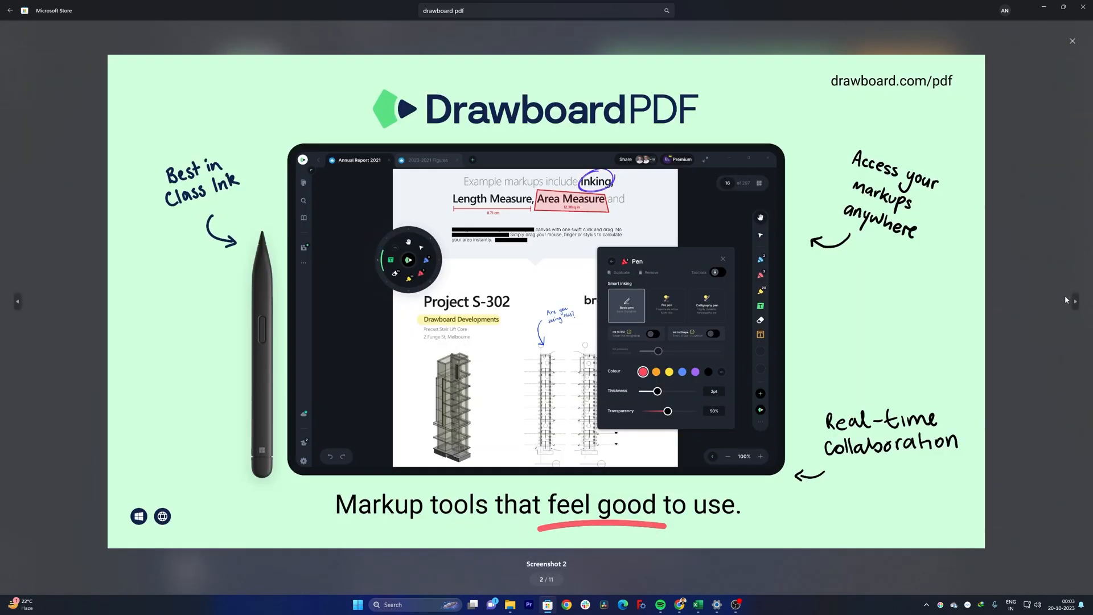
pyautogui.click(1076, 301)
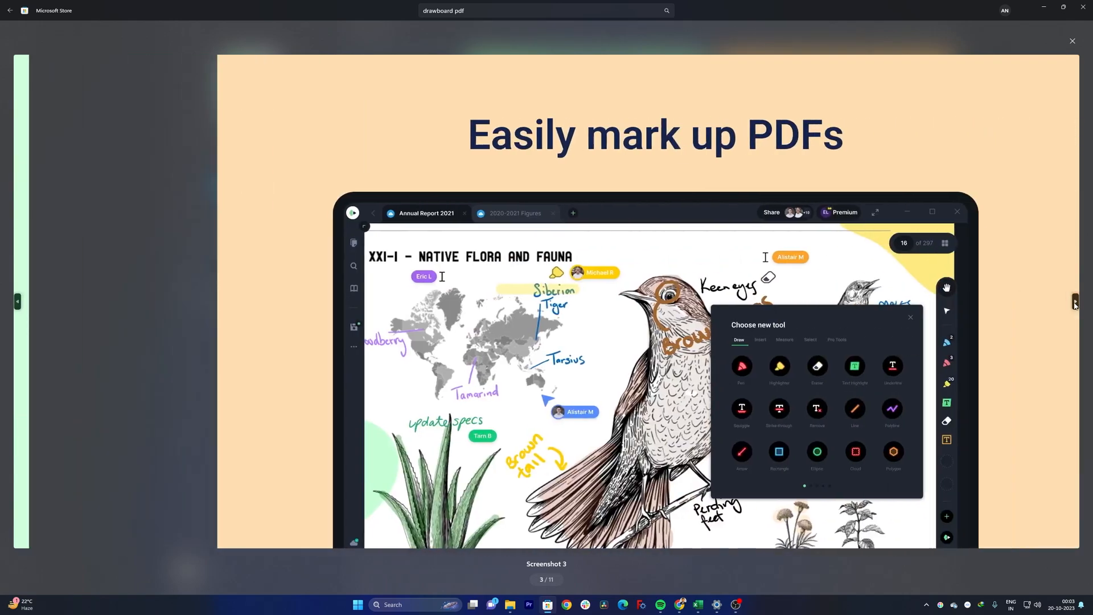
pyautogui.click(1074, 302)
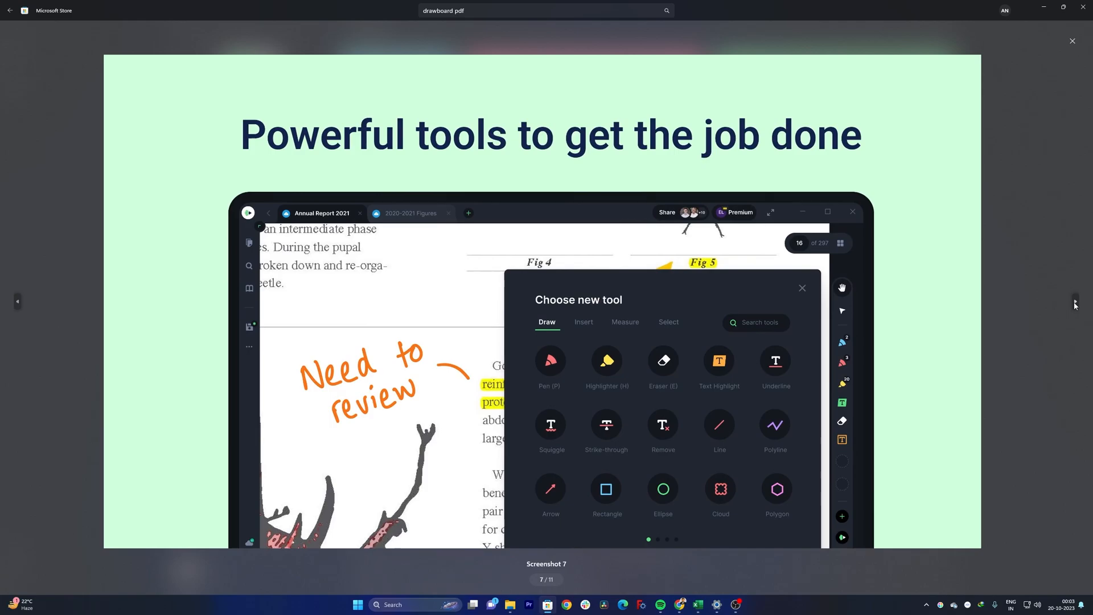
pyautogui.click(1072, 41)
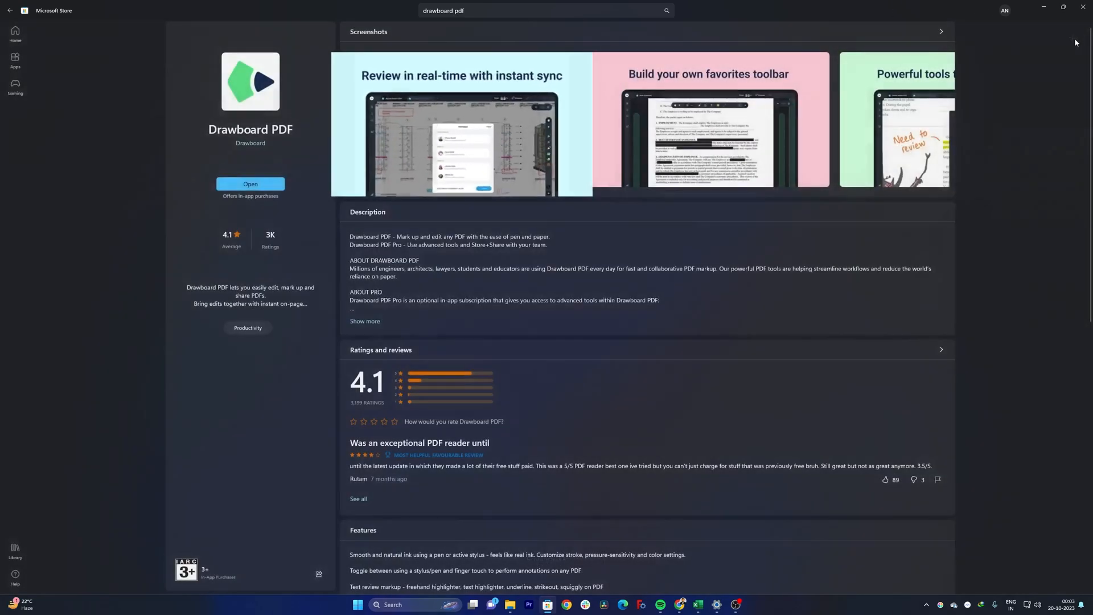
pyautogui.click(462, 125)
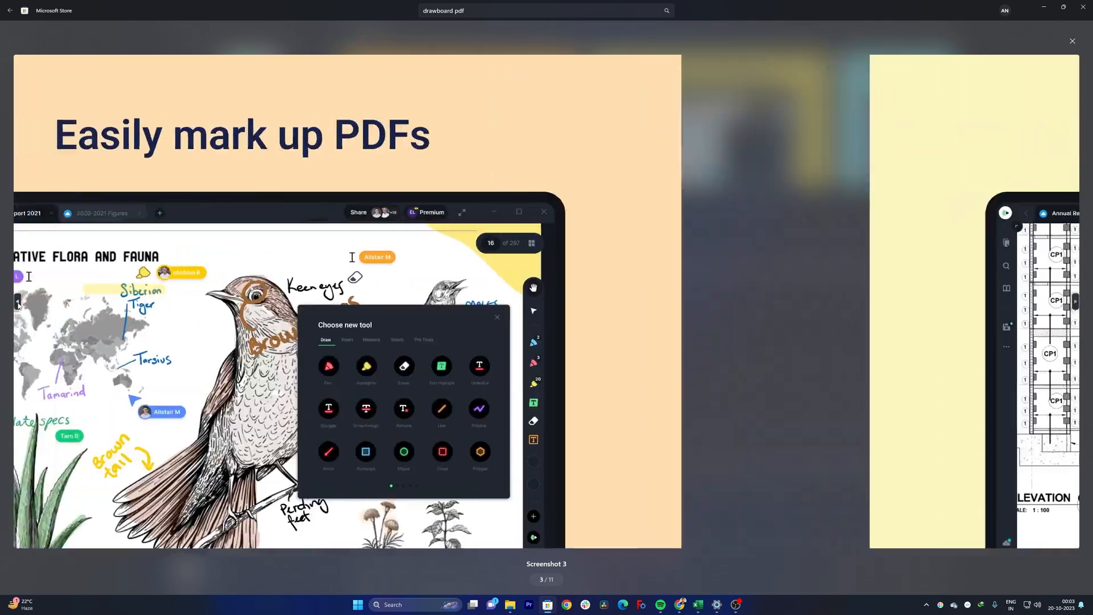
pyautogui.click(1073, 41)
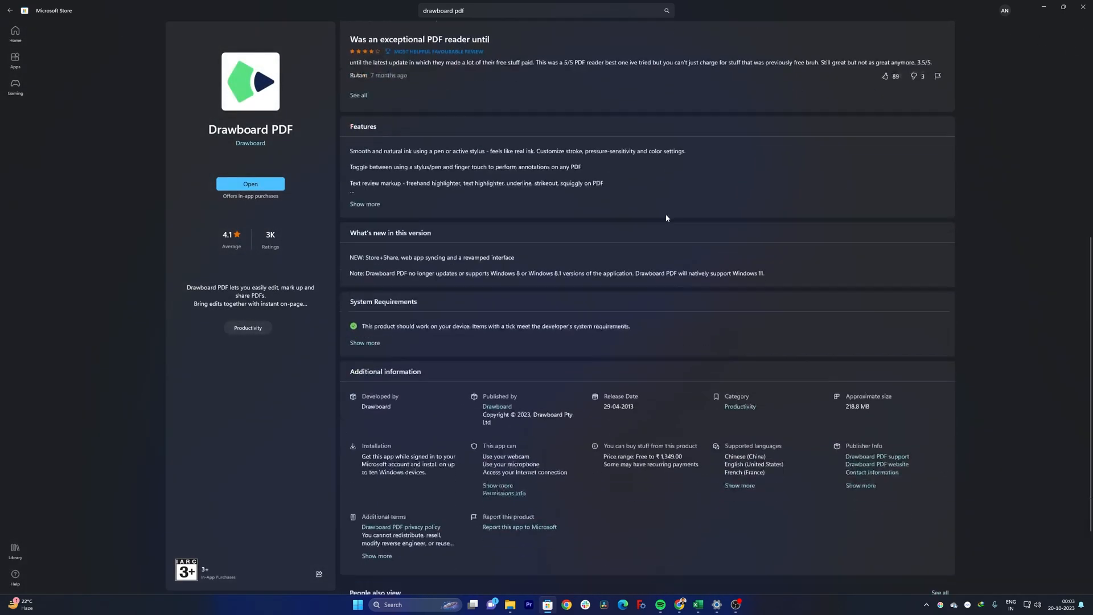
pyautogui.scroll(-3)
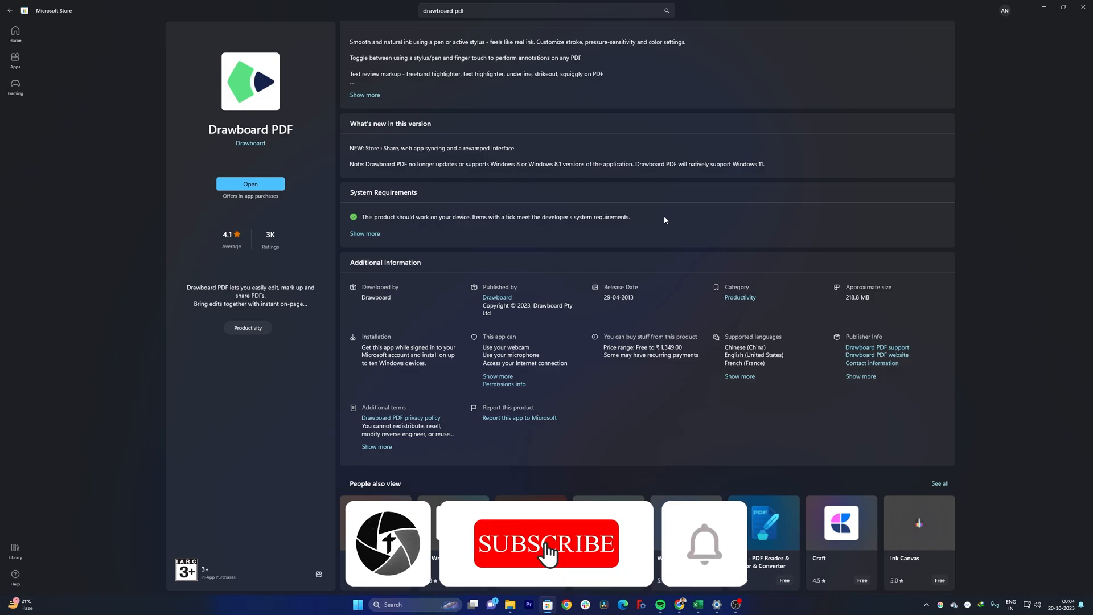
pyautogui.click(545, 544)
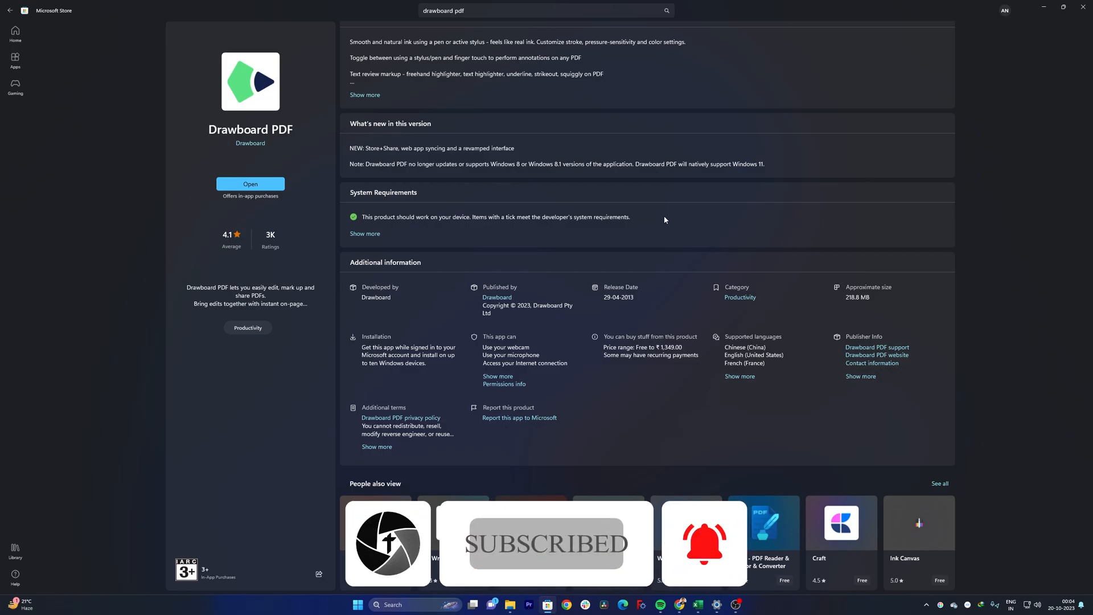